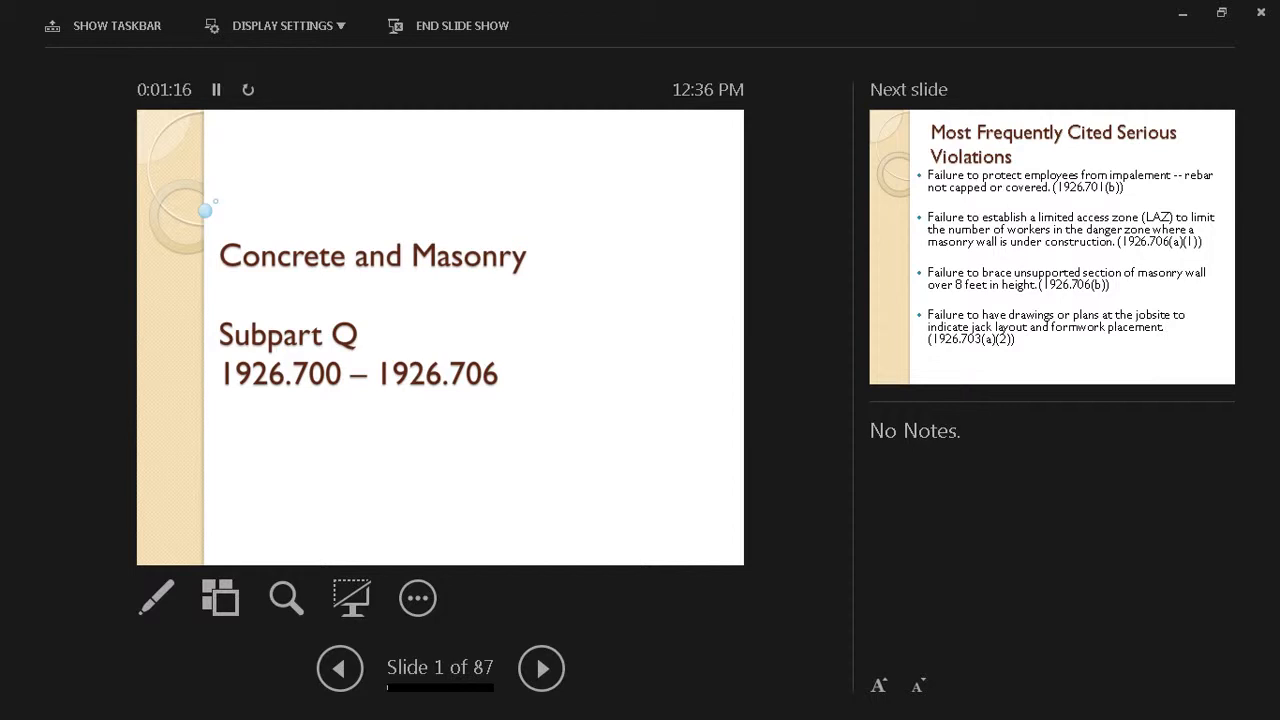
# Advance from the Concrete and Masonry title slide to slide 2, Most Frequently Cited Serious Violations
pyautogui.click(541, 668)
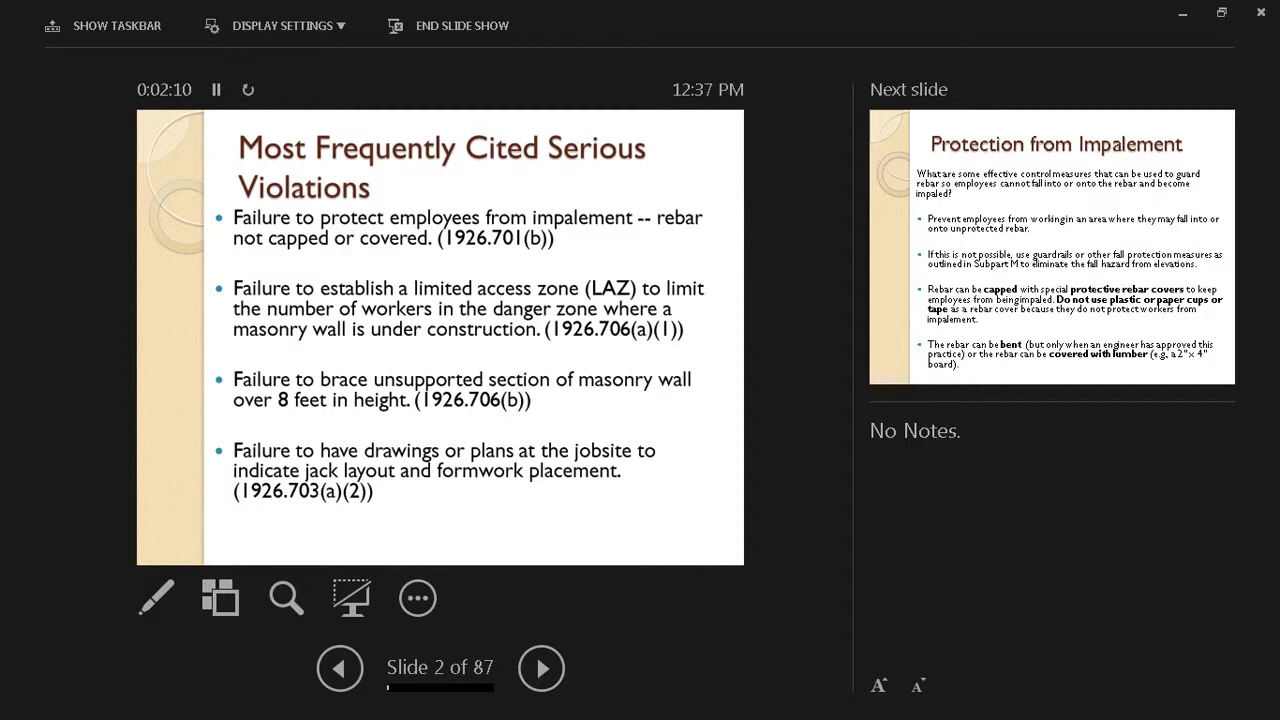
# Advance to slide 3 of 87, Protection from Impalement, on guarding rebar
pyautogui.click(541, 668)
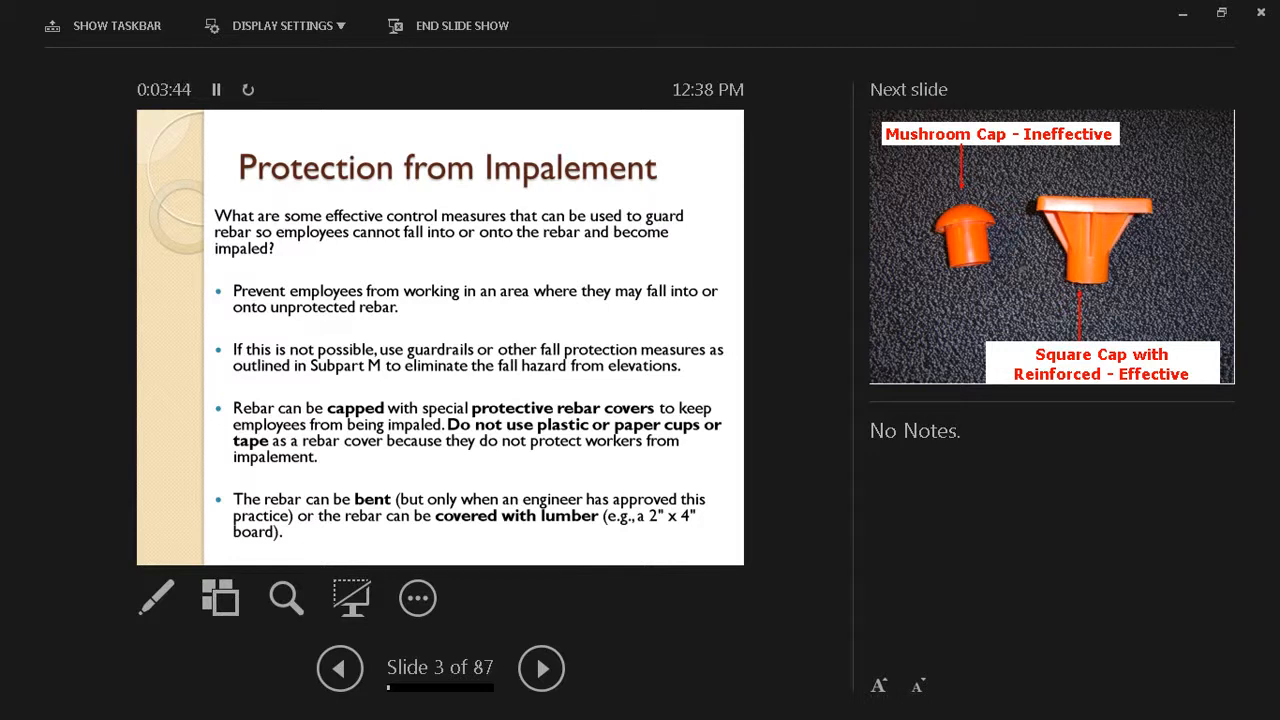
# Step through the rebar cap photo and jobsite photos to slide 6's rebar collage
pyautogui.click(540, 668)
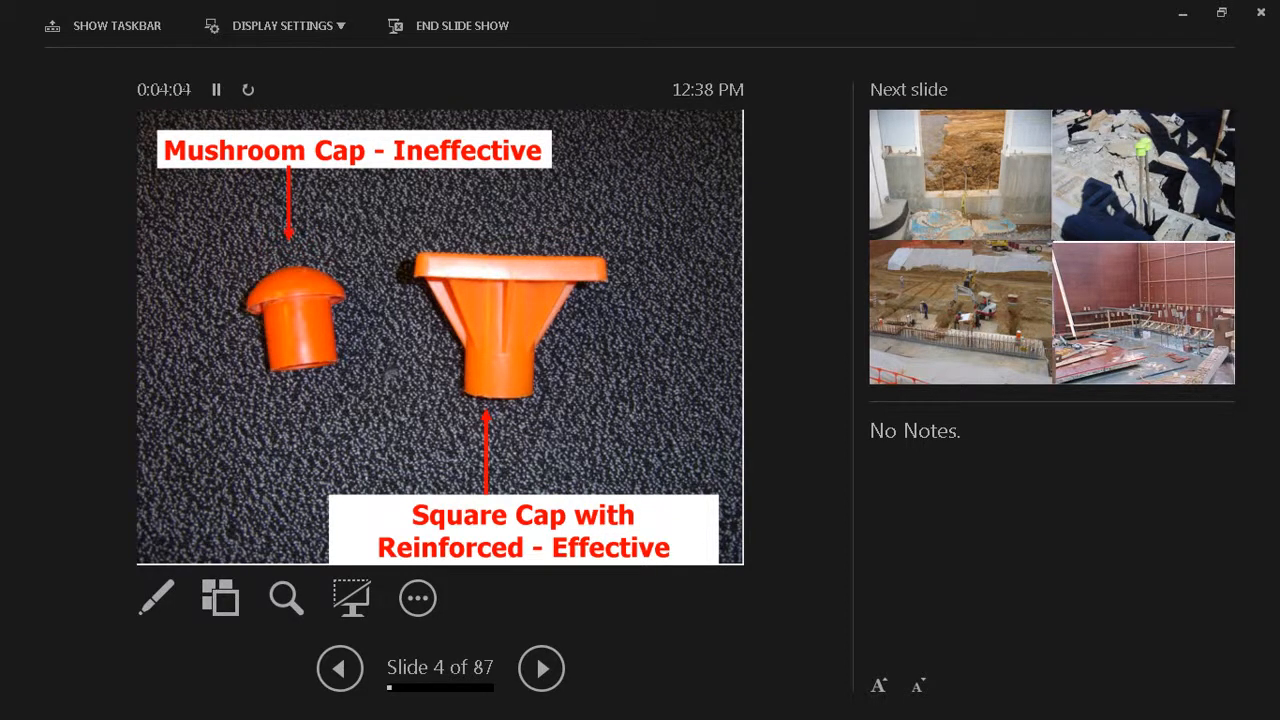
pyautogui.click(541, 668)
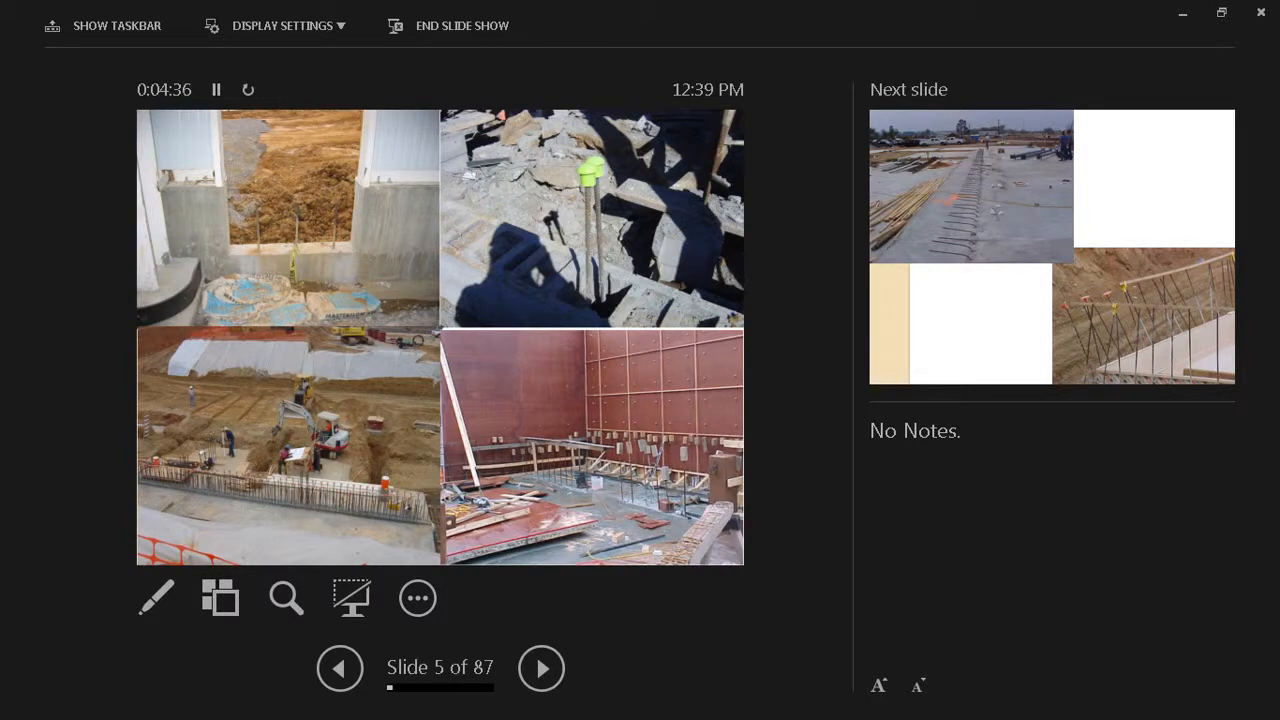
pyautogui.click(541, 668)
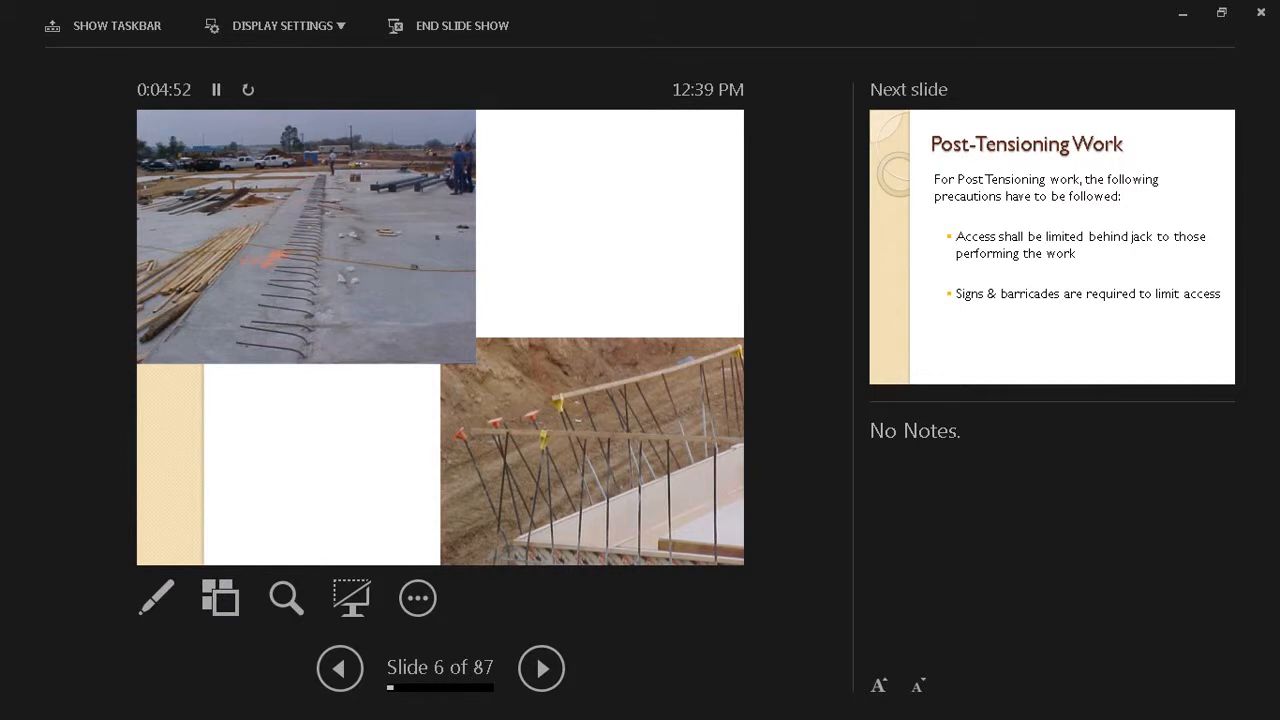
# Advance through Post-Tensioning Work (slide 7) to the post-tensioning jack photo on slide 8
pyautogui.click(541, 668)
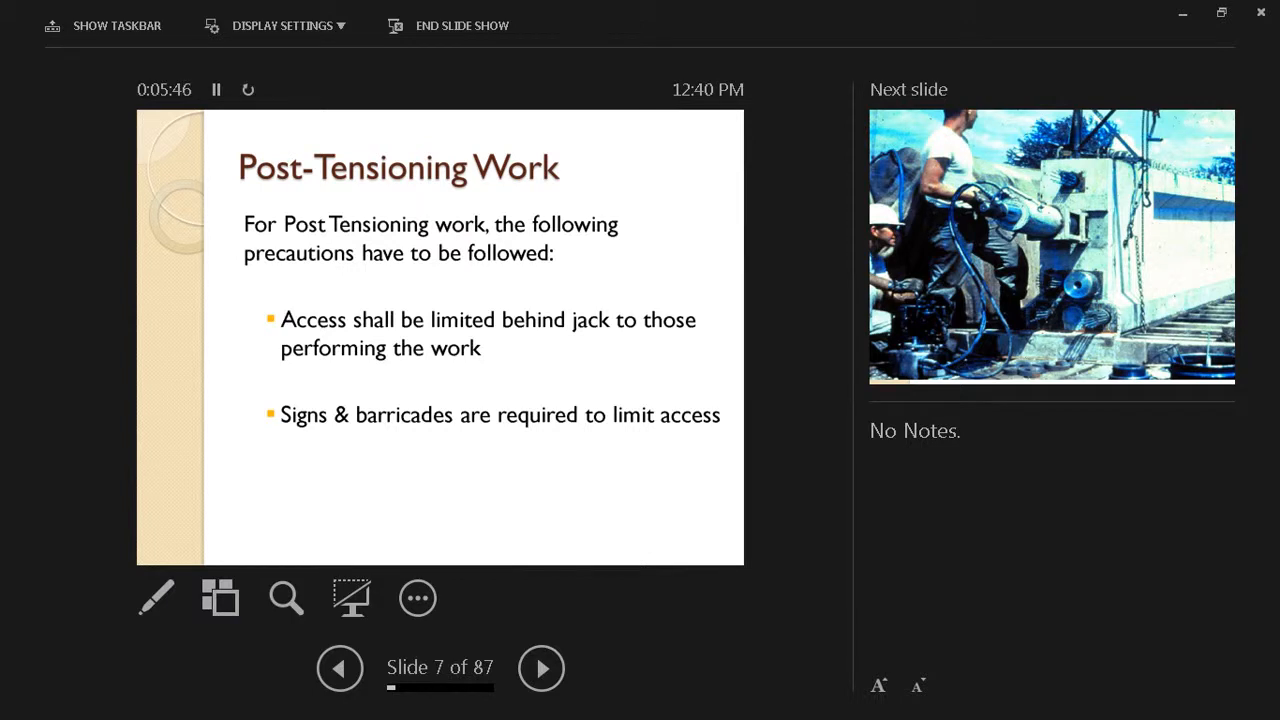
pyautogui.click(541, 668)
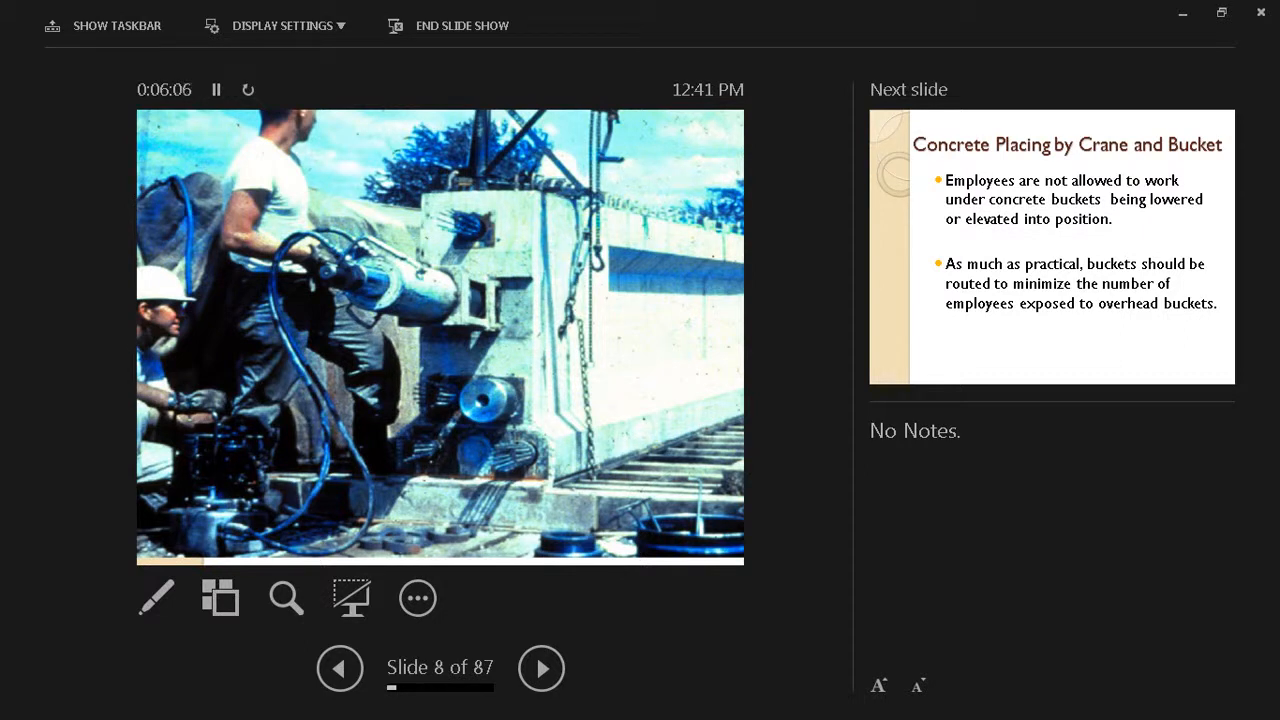
# Advance to slide 9 of 87, Concrete Placing by Crane and Bucket
pyautogui.click(541, 668)
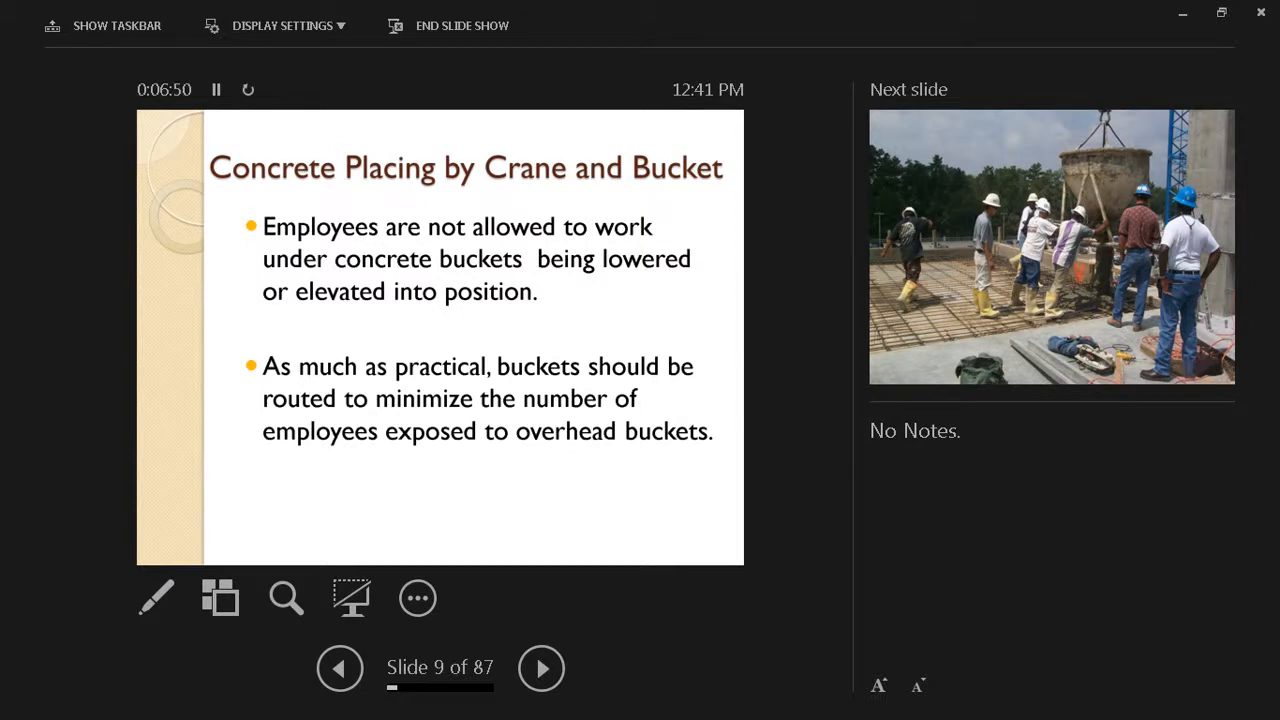
# Advance past the crane bucket photo to slide 11, Equipment and Tools
pyautogui.click(541, 668)
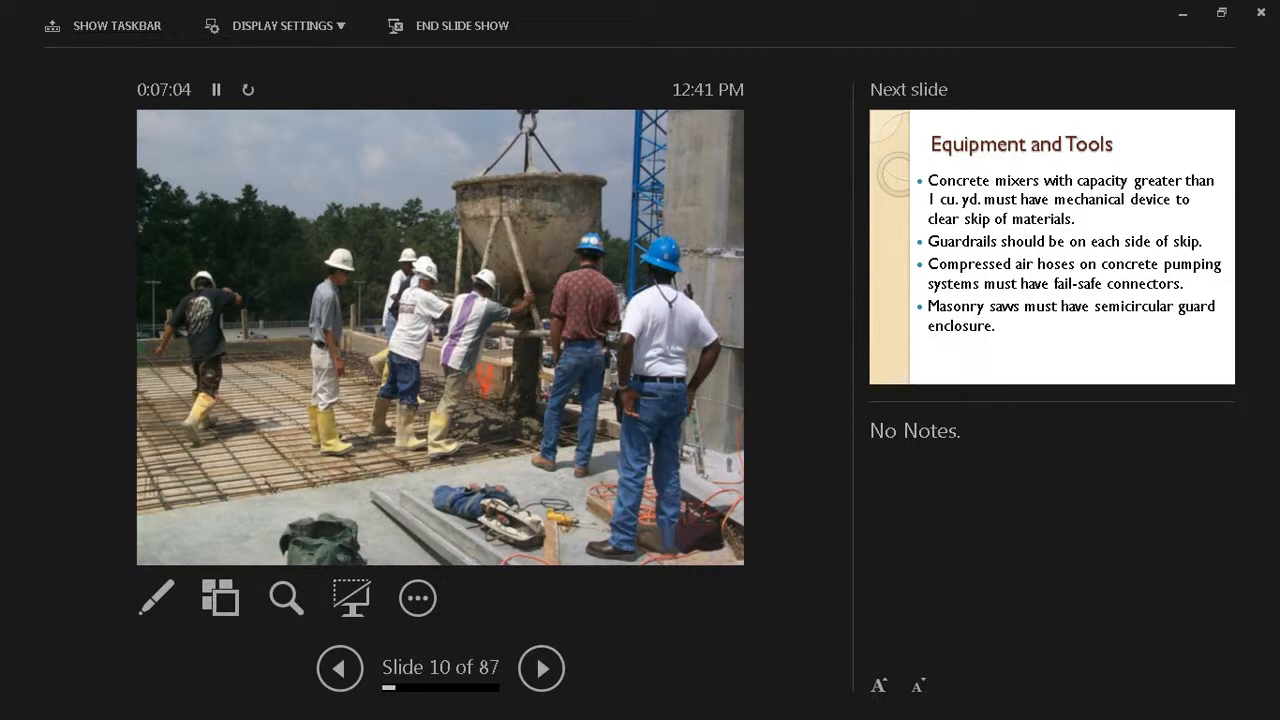
pyautogui.click(541, 668)
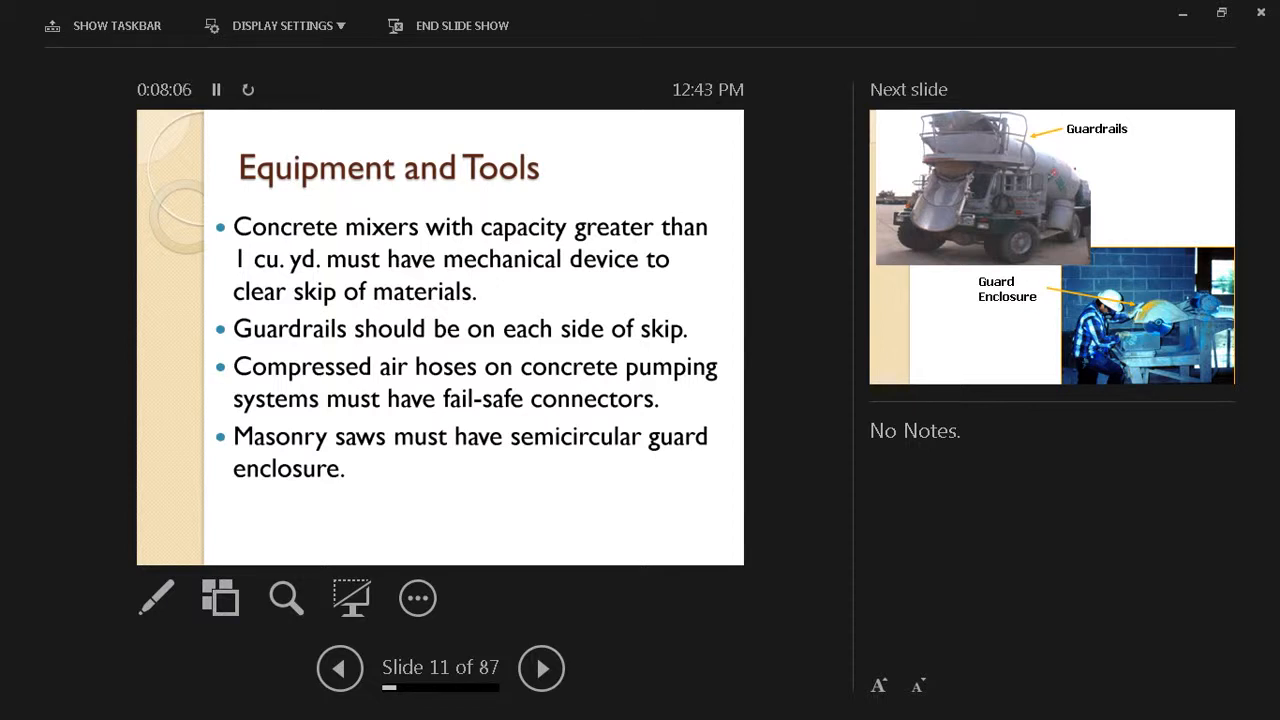
# Advance through the guardrail and guard enclosure photos to slide 13 on concrete buggy handles
pyautogui.click(541, 668)
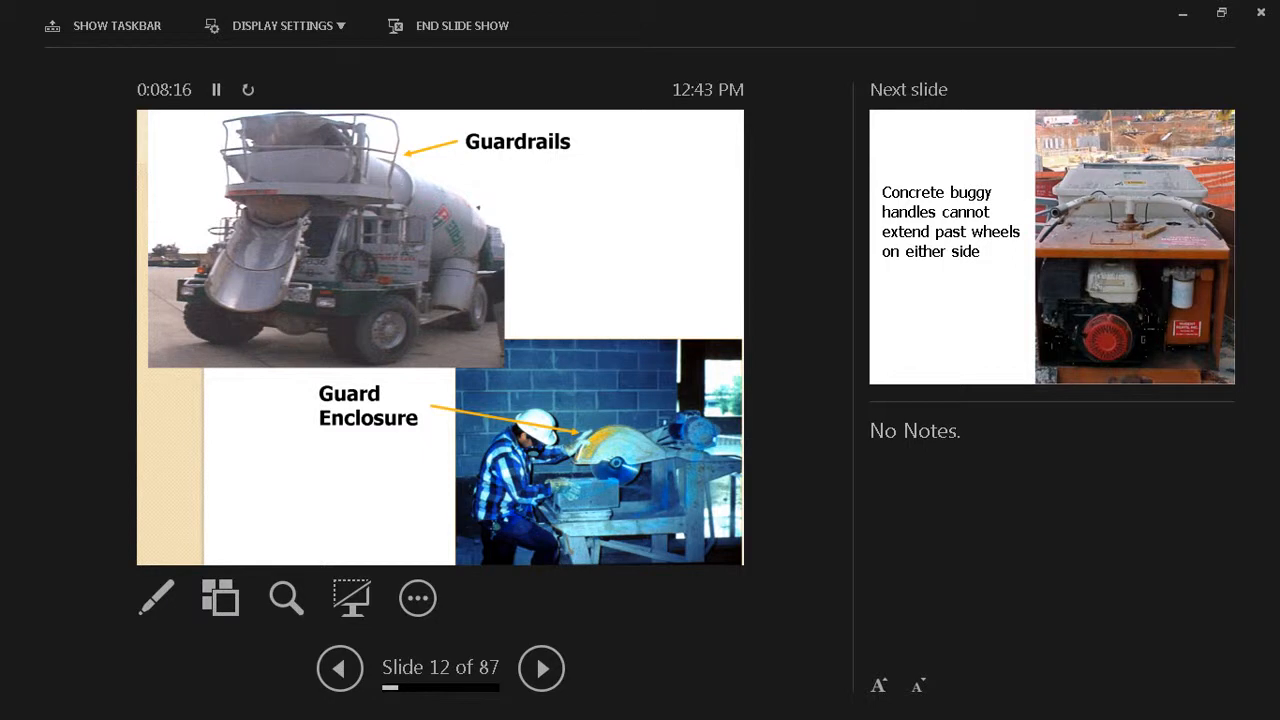
pyautogui.click(541, 668)
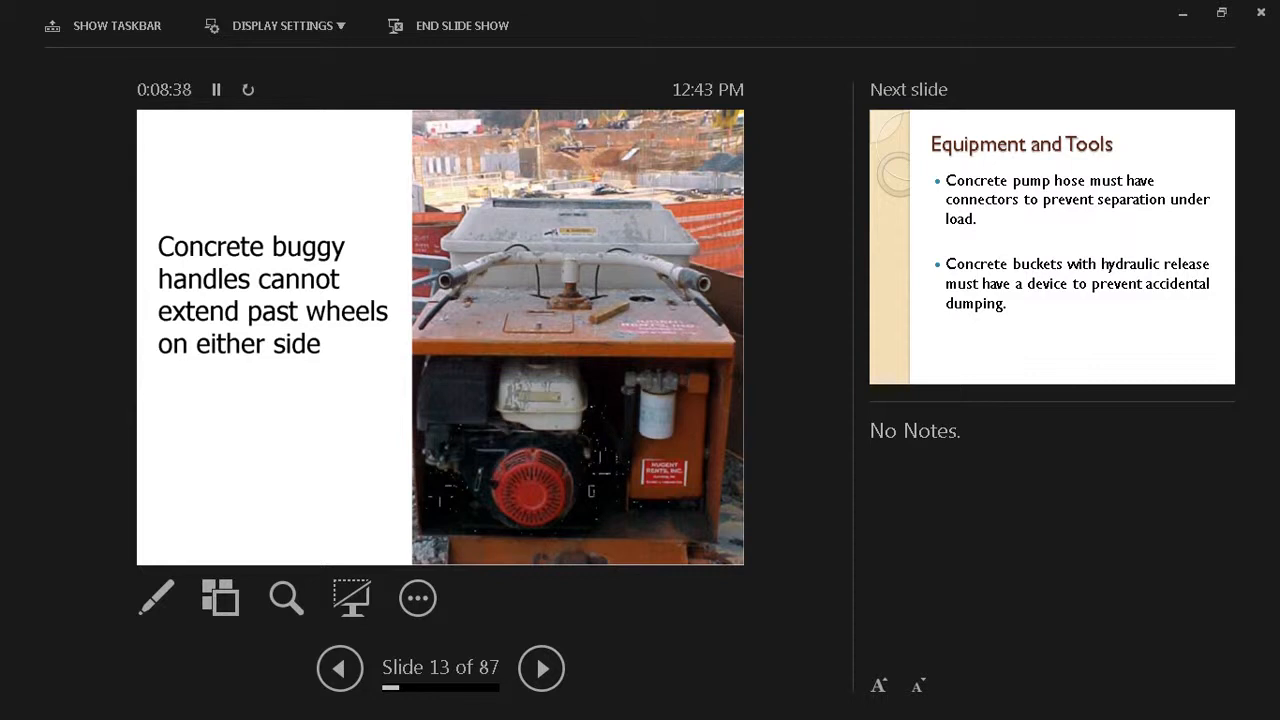
# Advance through slide 14 on pump hoses and buckets to slide 15 on trowel dead man switches
pyautogui.click(541, 668)
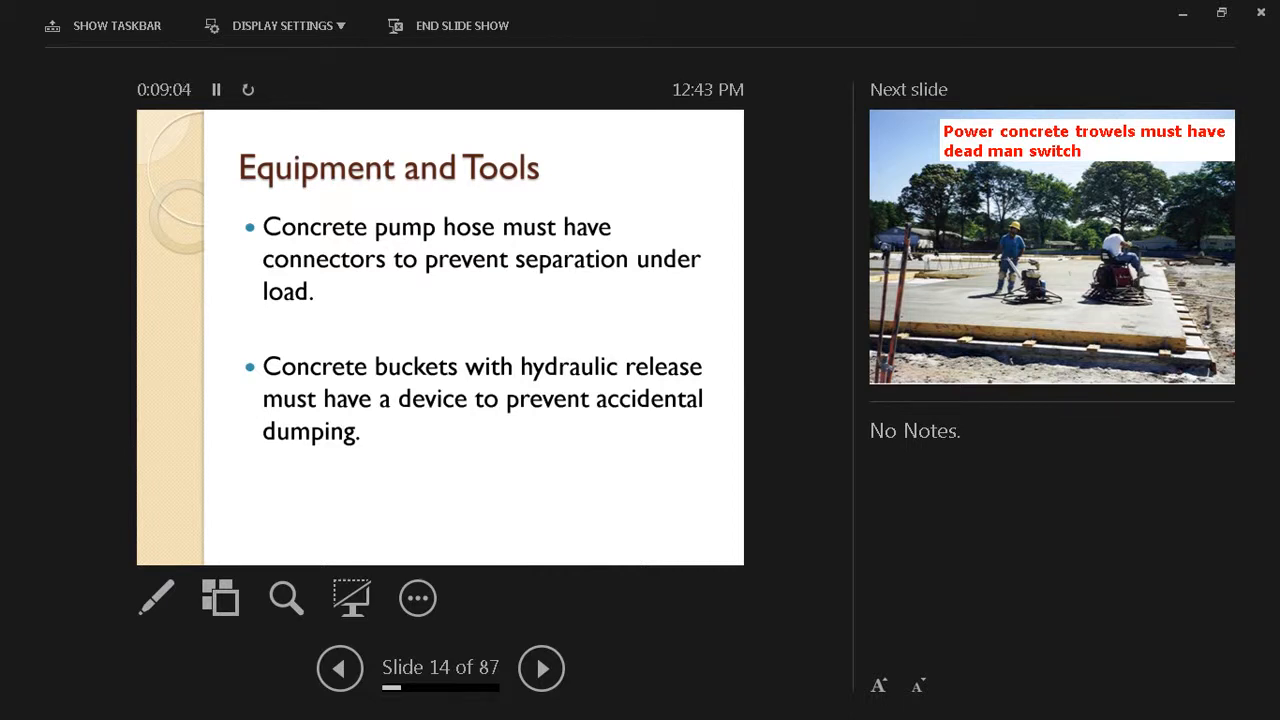
pyautogui.click(541, 668)
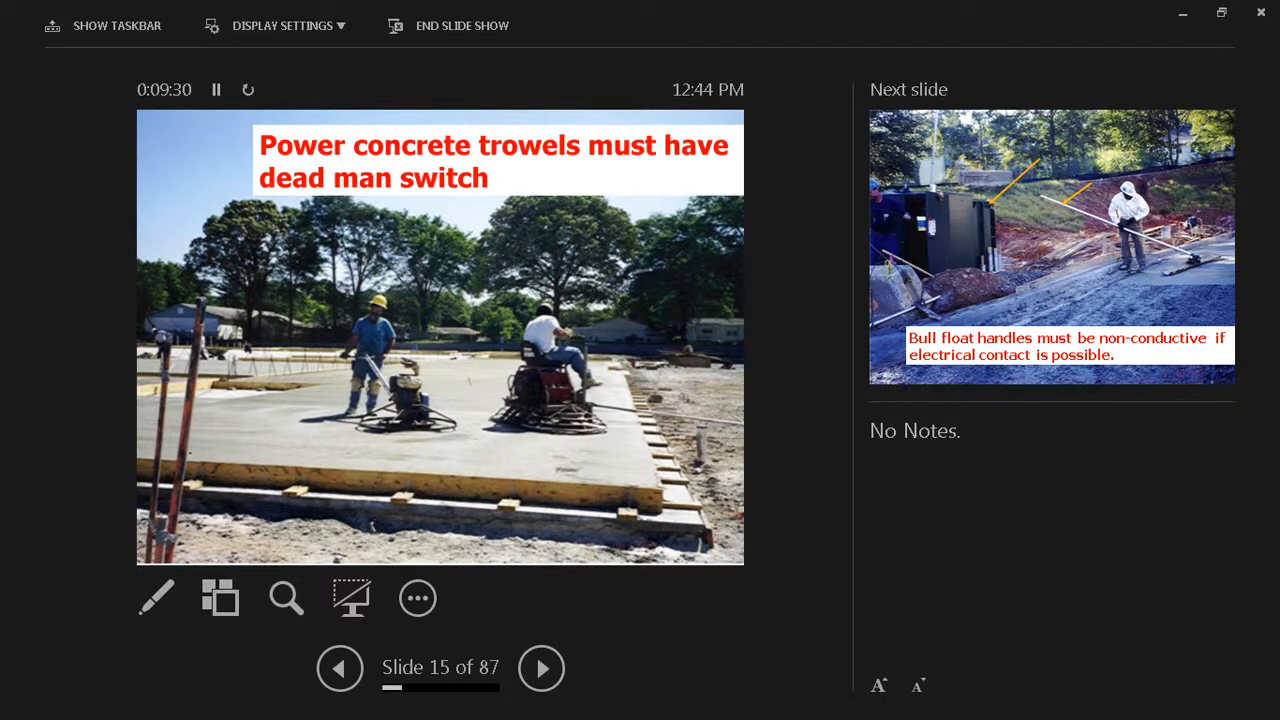
pyautogui.click(541, 668)
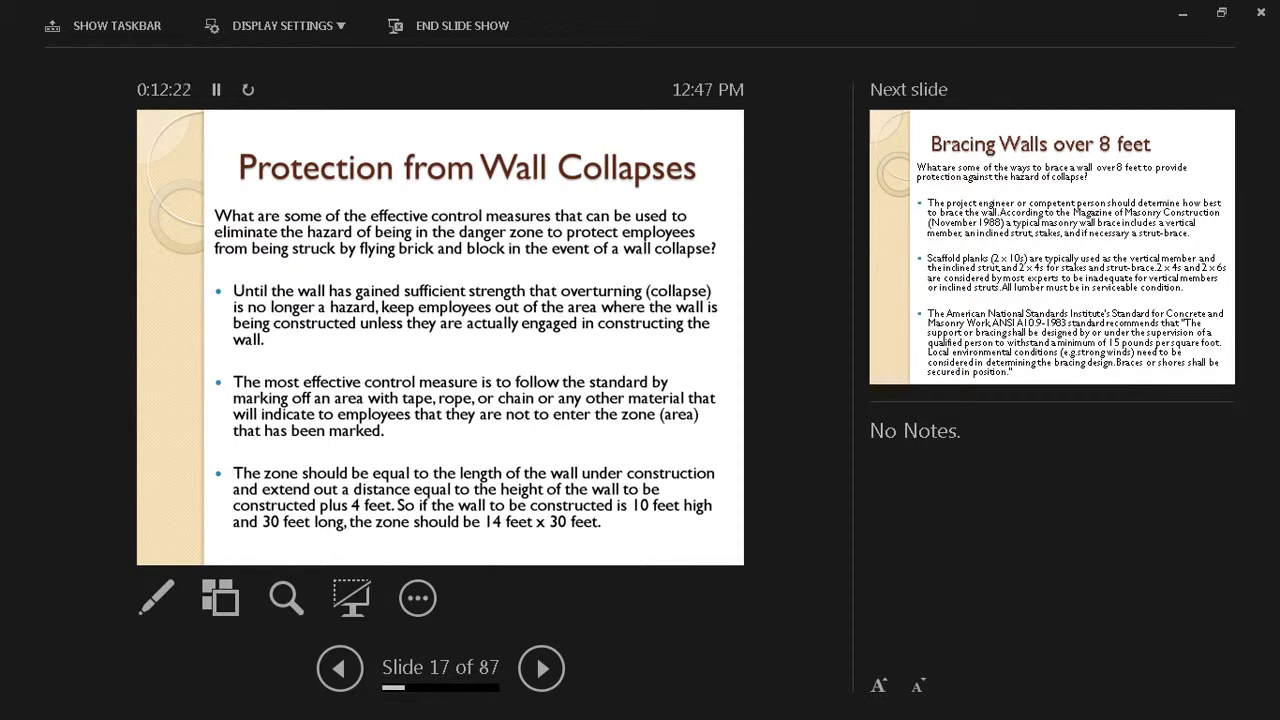
# Advance to slide 18 of 87, Bracing Walls over 8 feet, with brace materials and ANSI standard
pyautogui.click(541, 668)
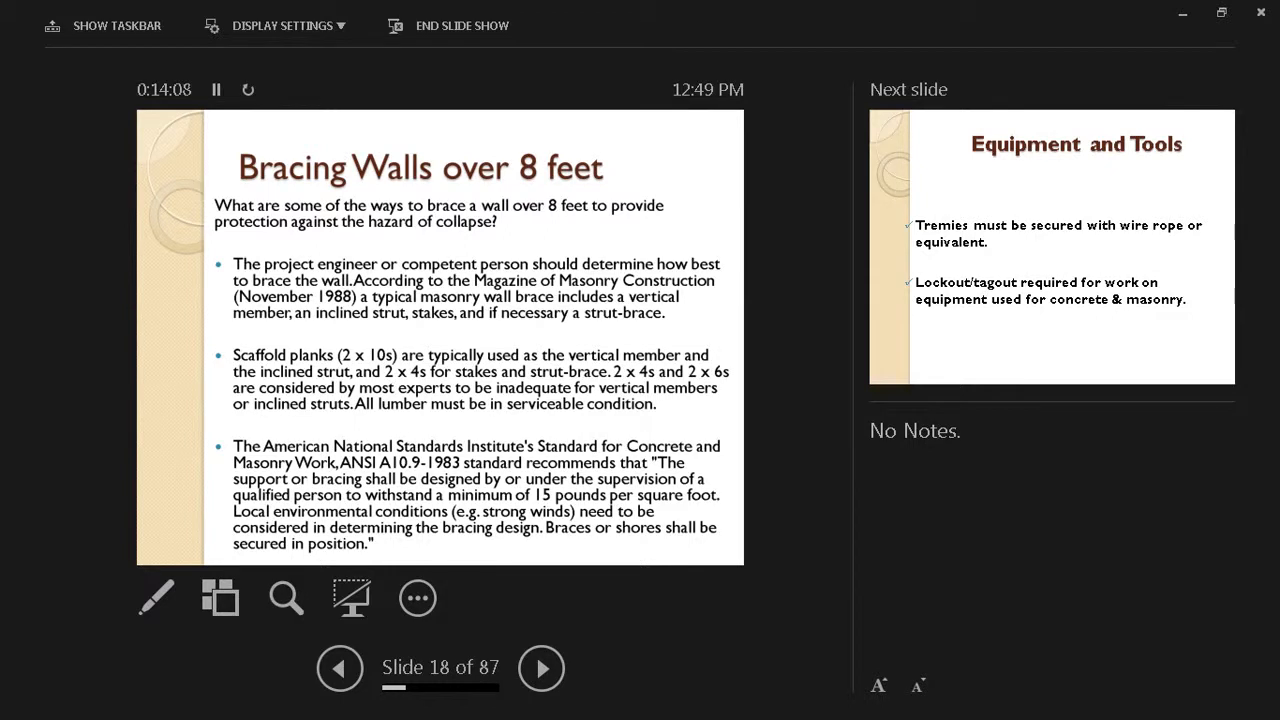
# Advance to slide 19 of 87, Equipment and Tools, on tremie securing and lockout/tagout
pyautogui.click(541, 668)
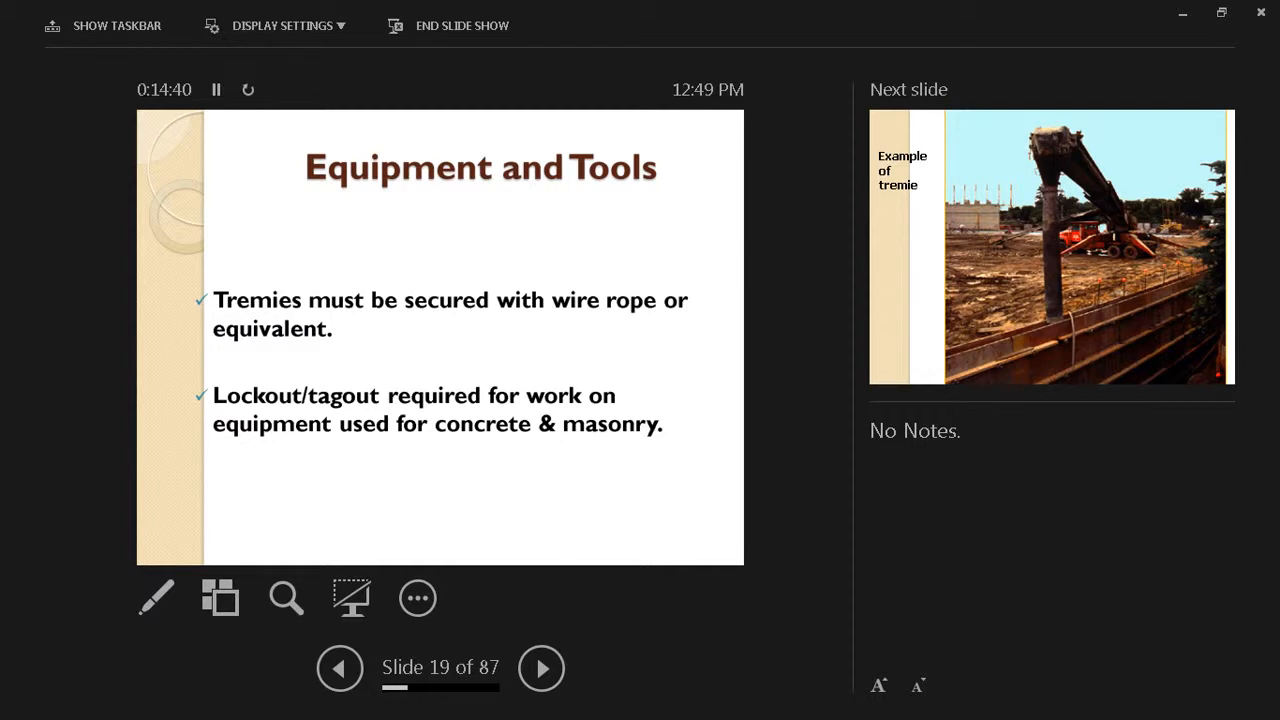
# Advance the slideshow to slide 20, the Example of tremie photo
pyautogui.click(541, 668)
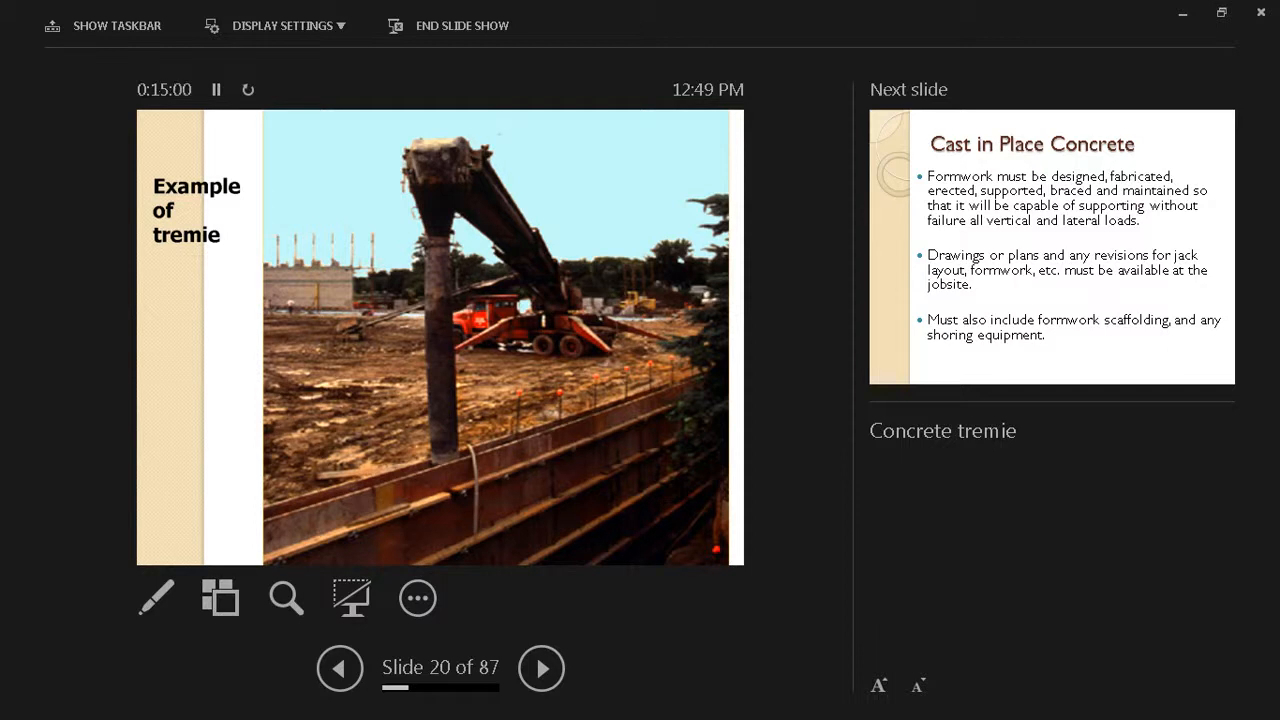
# Advance to slide 21, Cast in Place Concrete, covering formwork design requirements
pyautogui.click(541, 668)
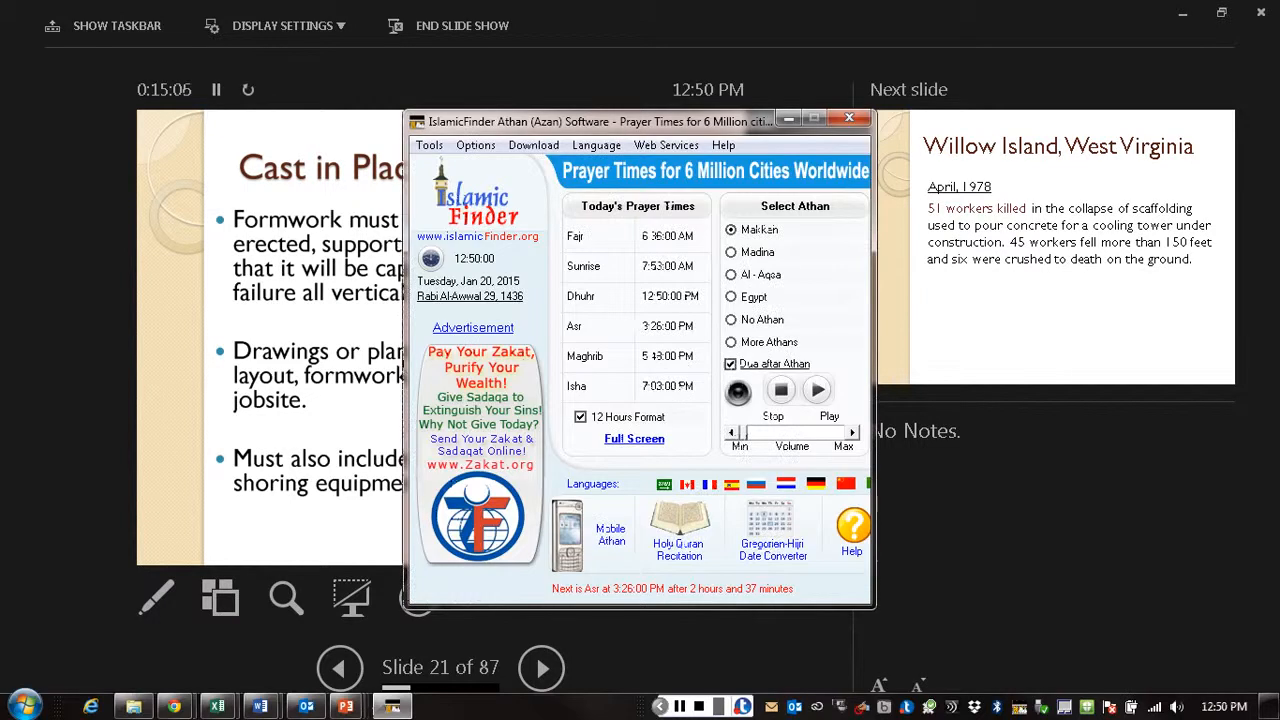
pyautogui.click(849, 117)
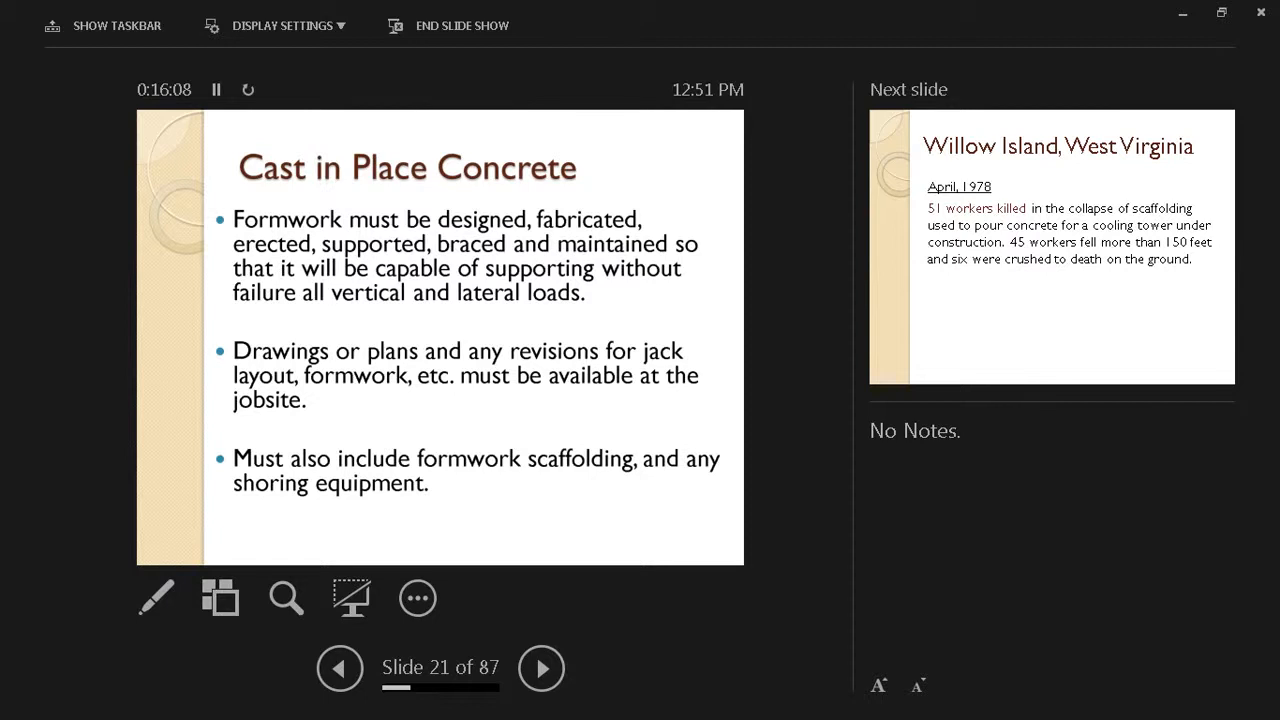
# Advance to slide 22, Willow Island, West Virginia, on the 1978 collapse
pyautogui.click(541, 668)
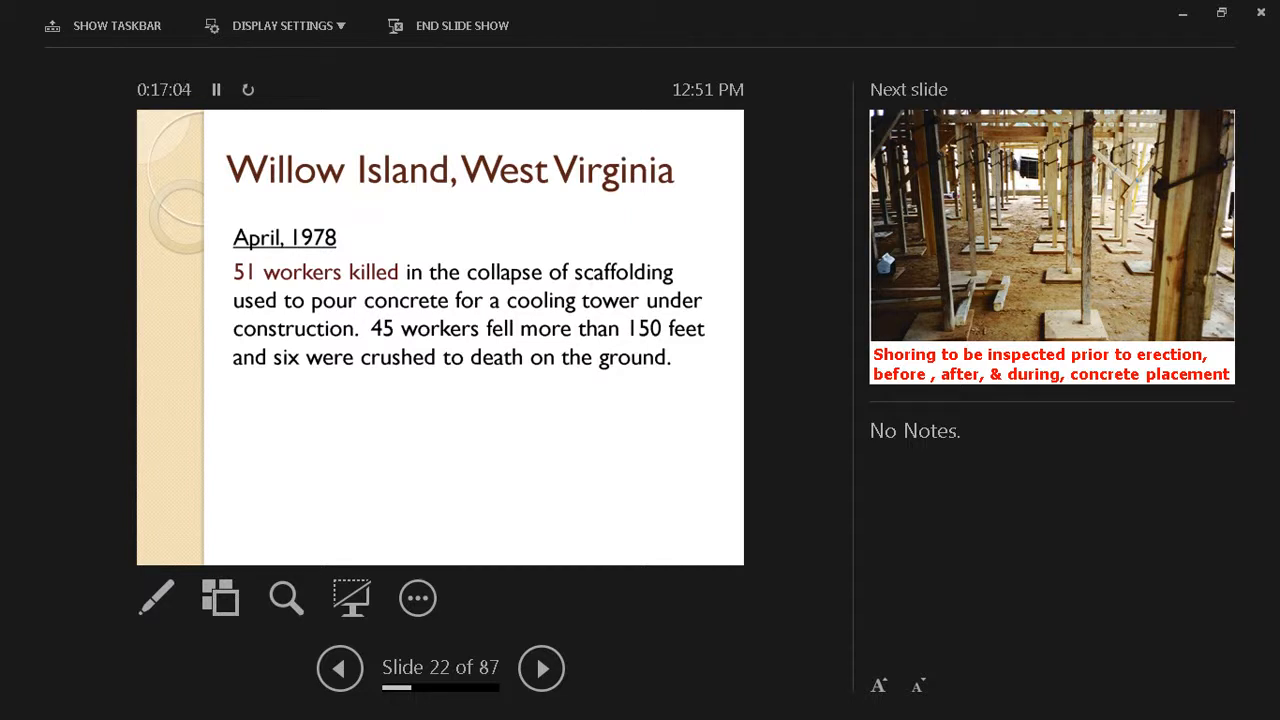
# Advance past the shoring inspection photo to slide 24 on re-shoring inspection
pyautogui.click(541, 668)
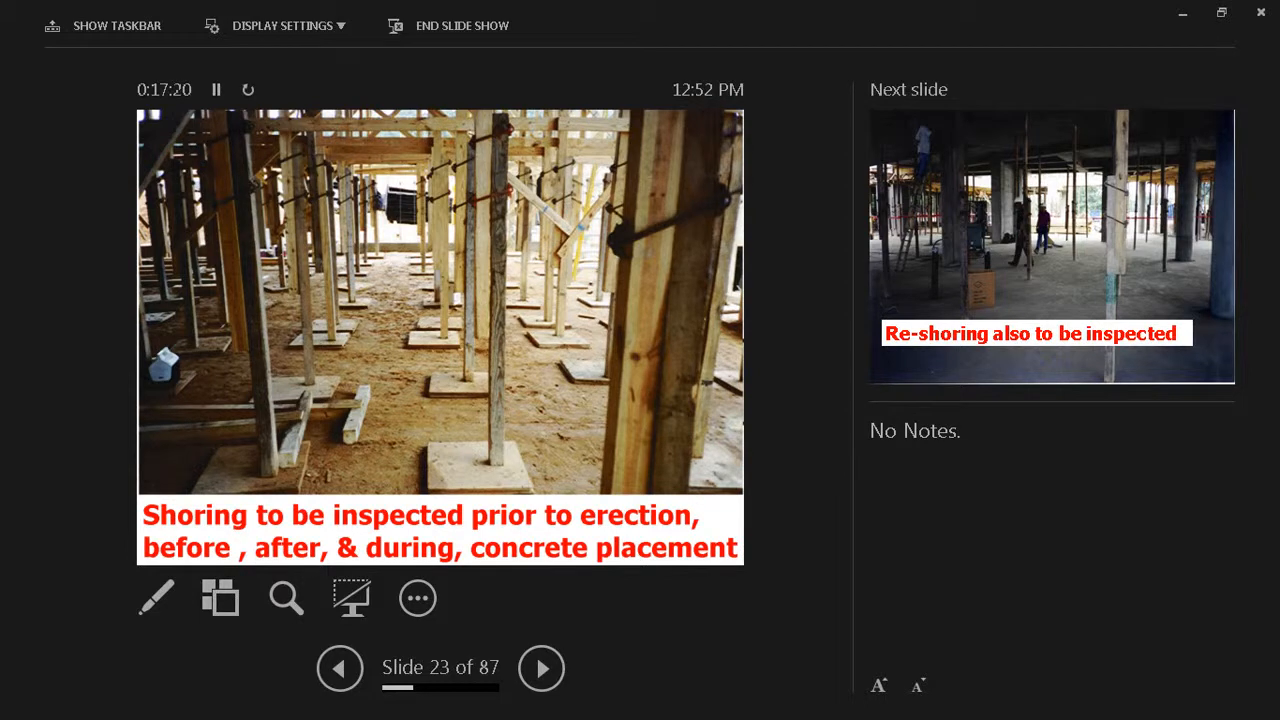
pyautogui.click(541, 668)
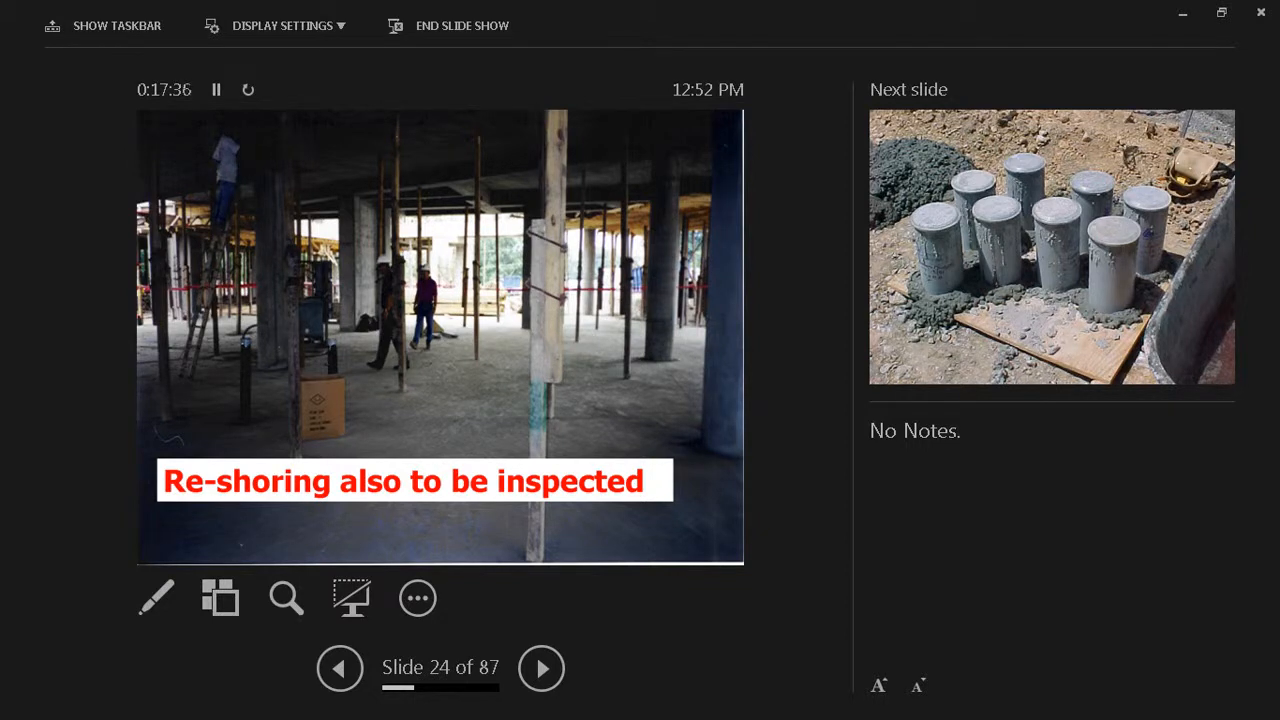
# Advance to slide 25, the concrete test cylinders photo
pyautogui.click(541, 668)
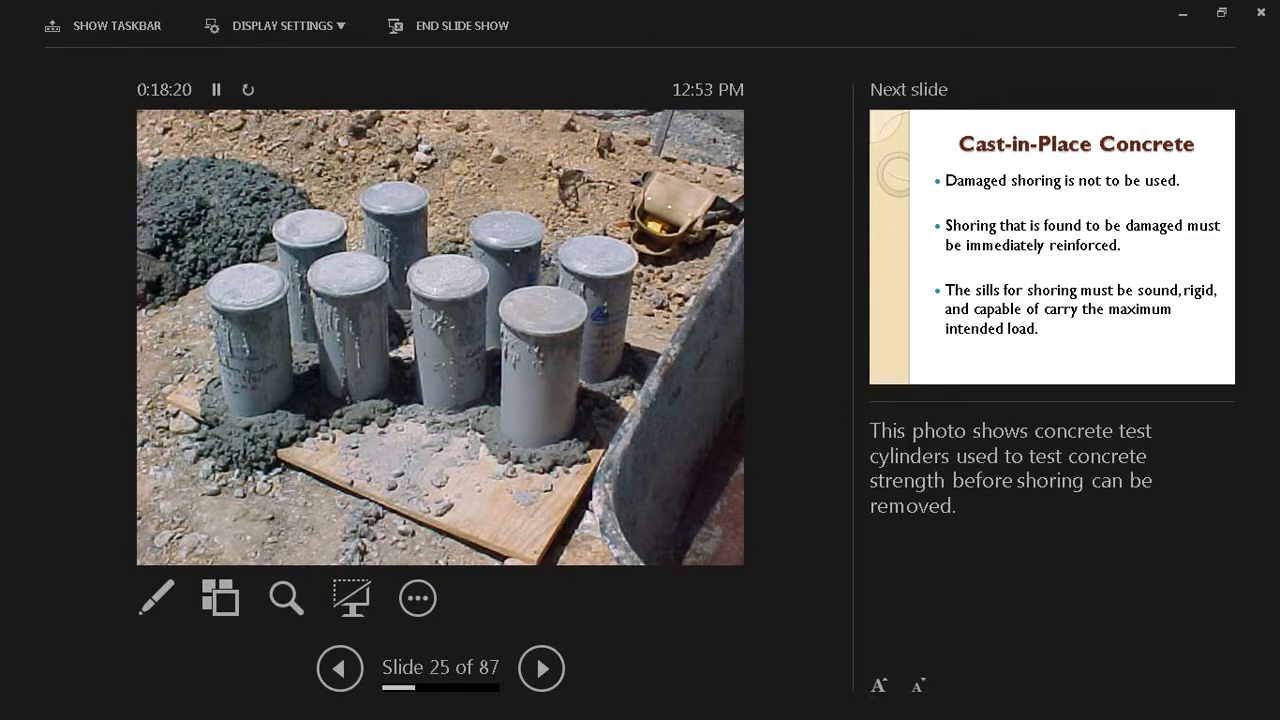
# Advance past slide 26 on damaged shoring to slide 27 on base plates
pyautogui.click(541, 668)
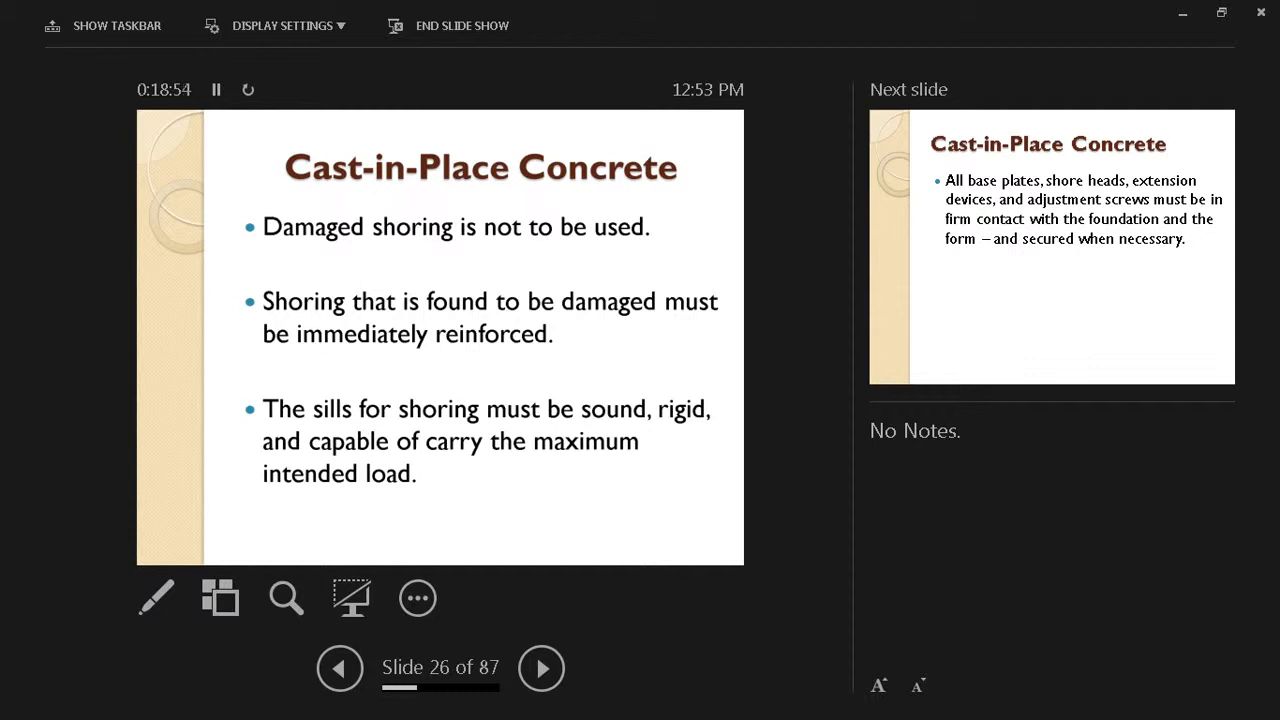
pyautogui.click(541, 668)
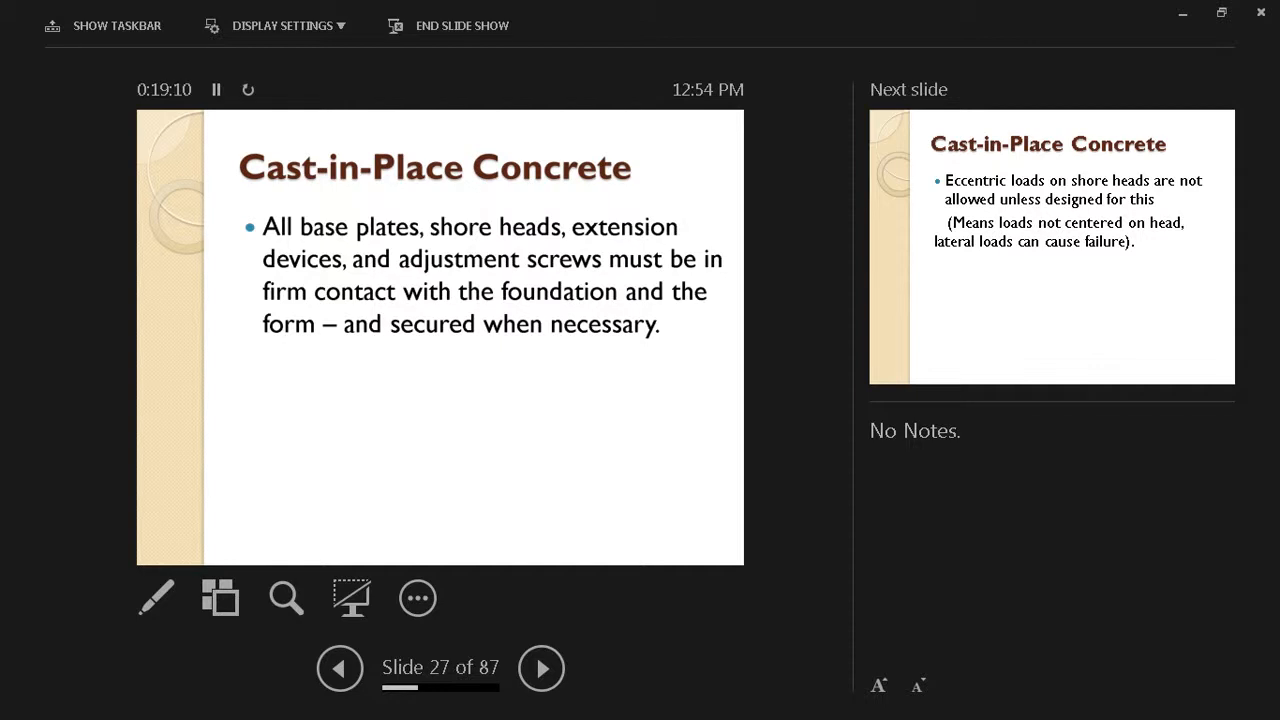
# Advance past slide 28 on eccentric loads to slide 29, the formwork photo
pyautogui.click(541, 668)
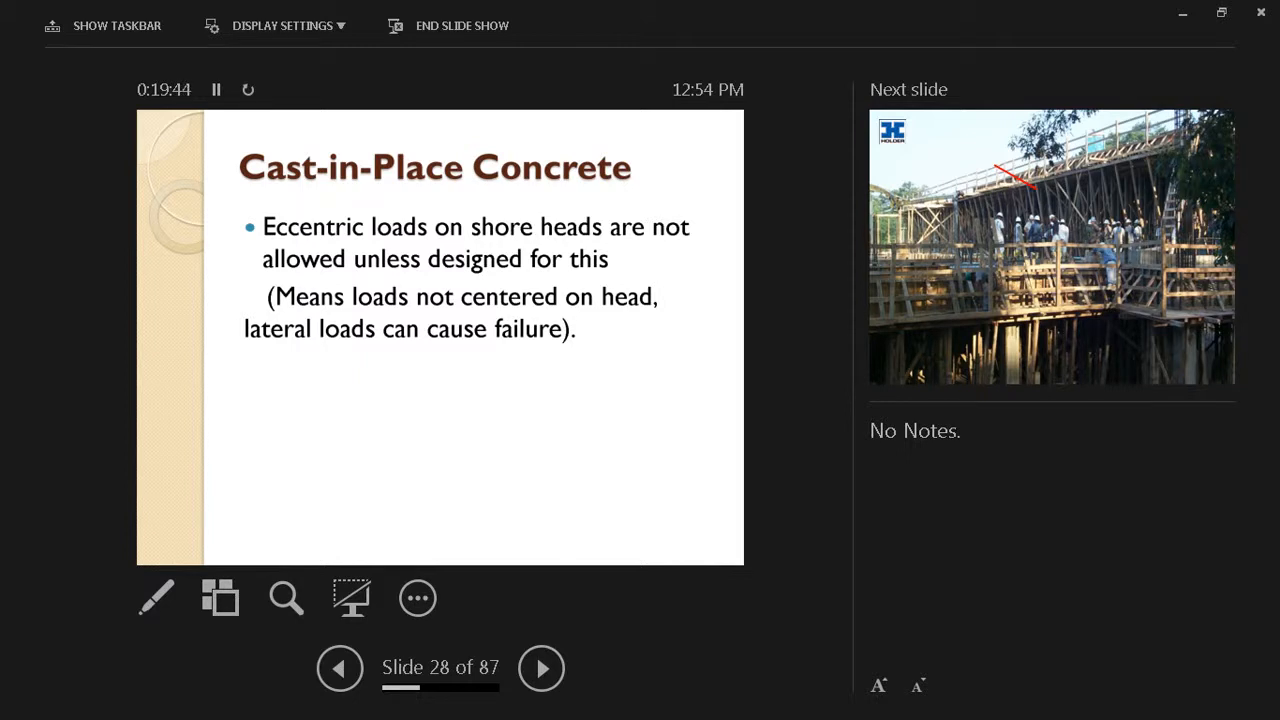
pyautogui.click(541, 668)
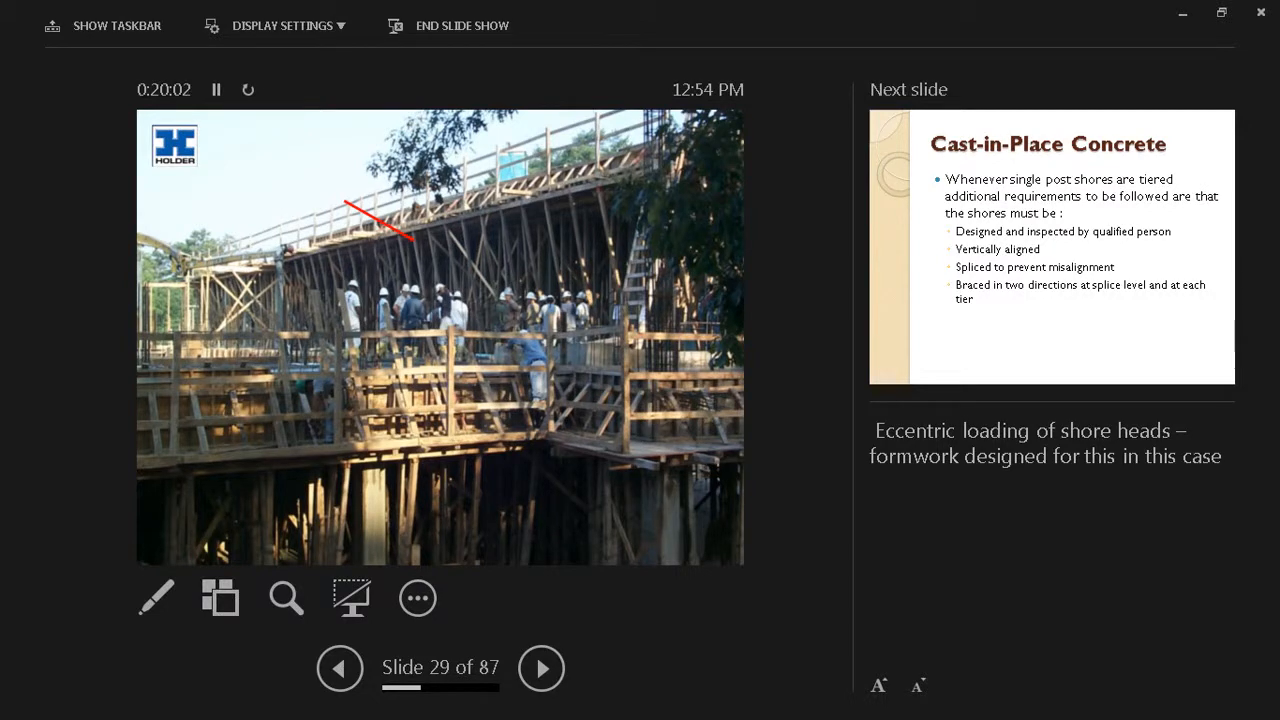
# Advance to slide 30 listing tiered single post shore requirements
pyautogui.click(541, 668)
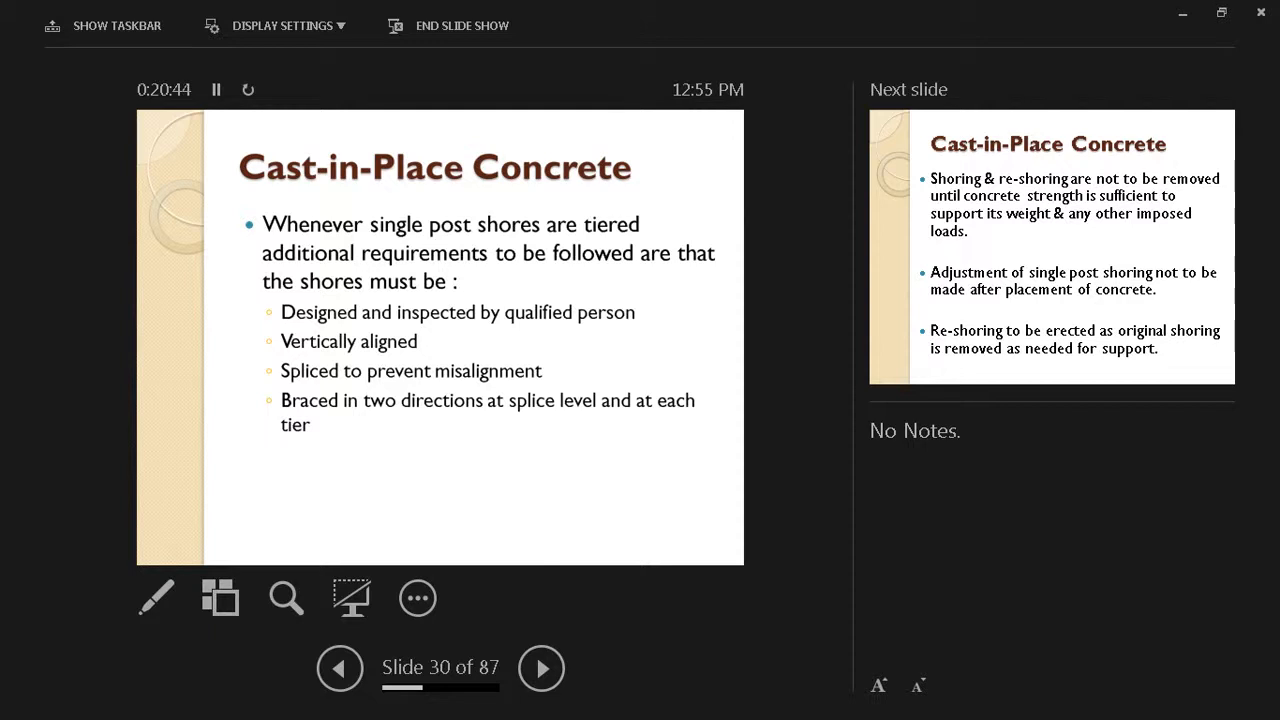
# Advance to slide 31, Cast-in-Place Concrete, on shoring removal rules
pyautogui.click(541, 668)
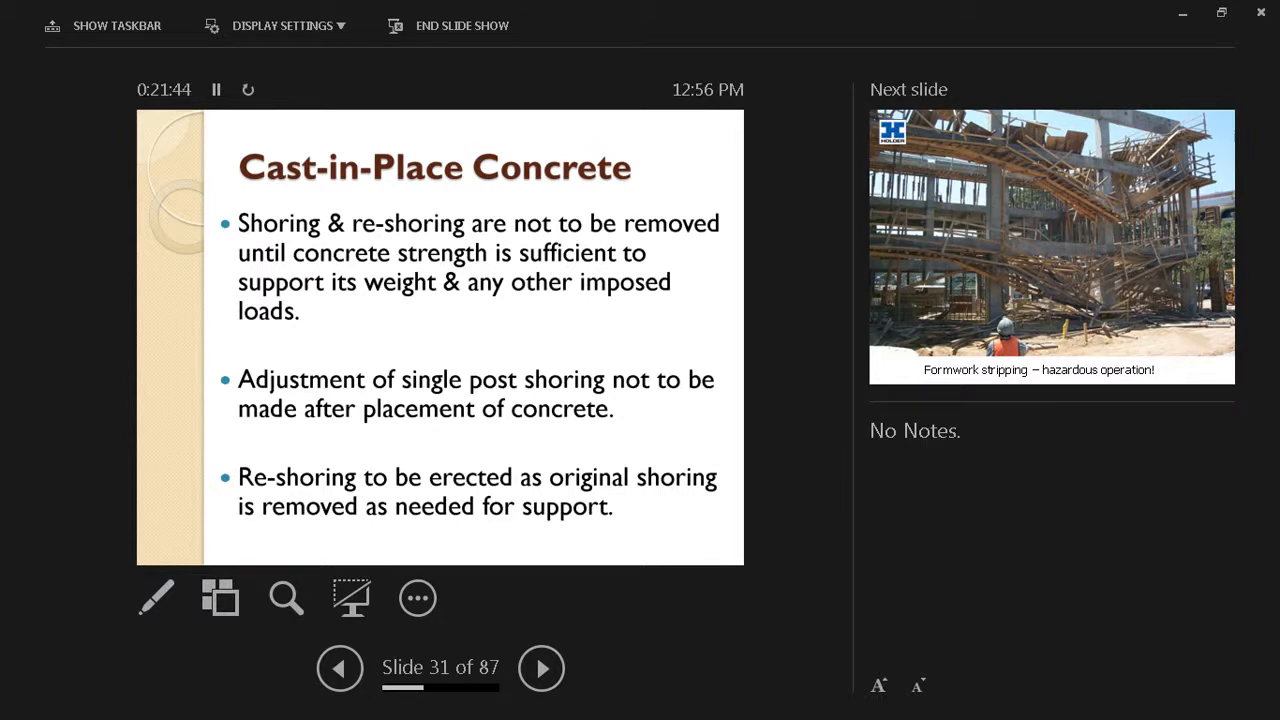
# Advance to slide 32, the Formwork stripping – hazardous operation! photo
pyautogui.click(541, 668)
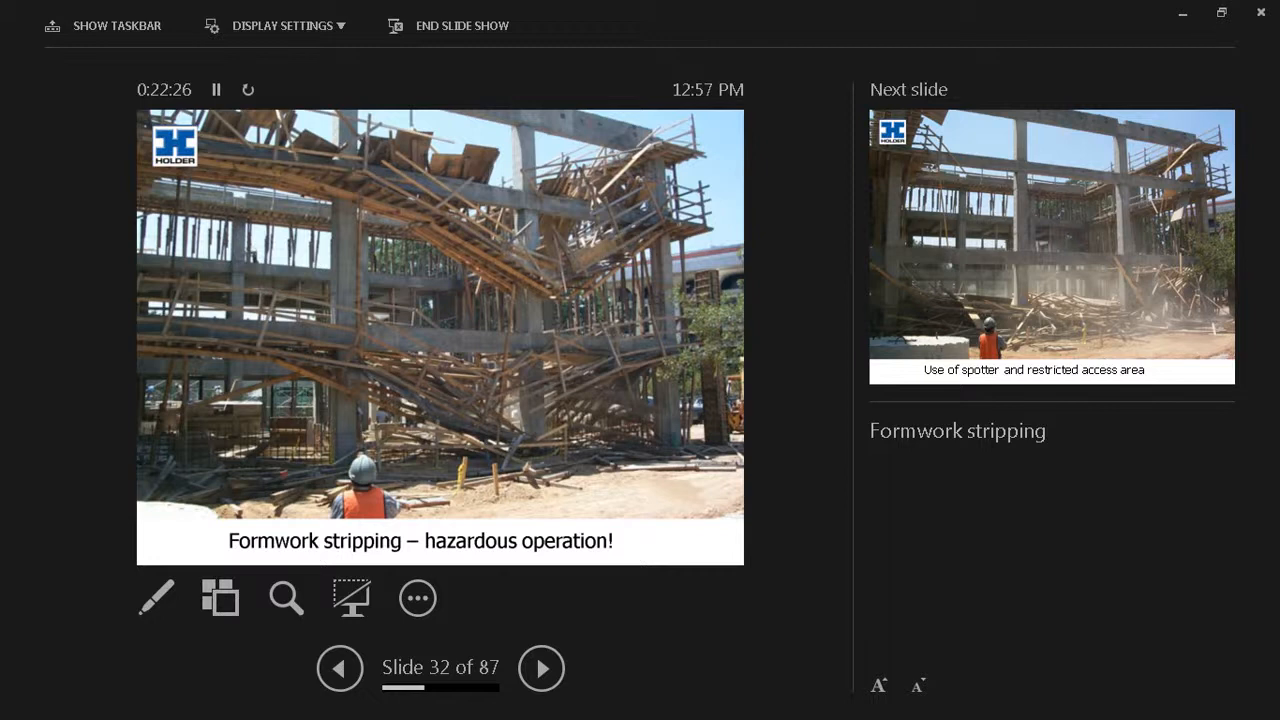
# Advance to slide 33, the photo of a spotter and restricted access area
pyautogui.click(541, 668)
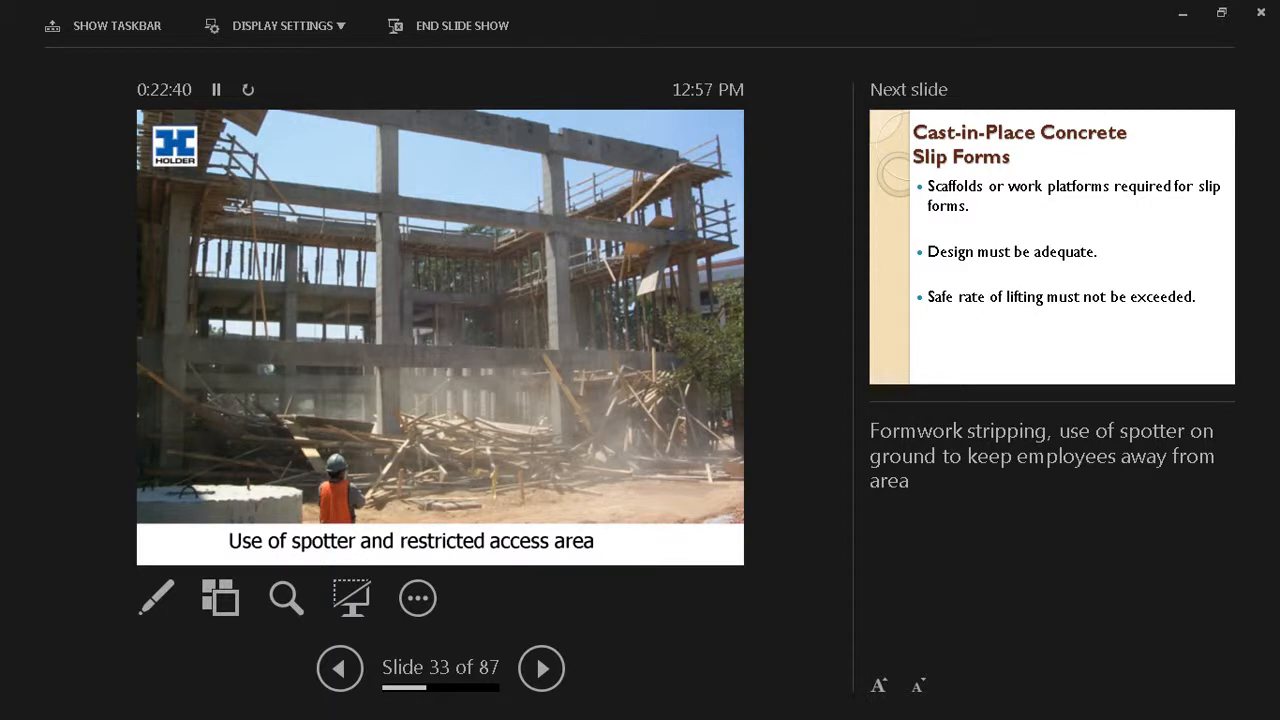
# Advance to slide 34 on slip form platforms, design and lifting rate
pyautogui.click(541, 668)
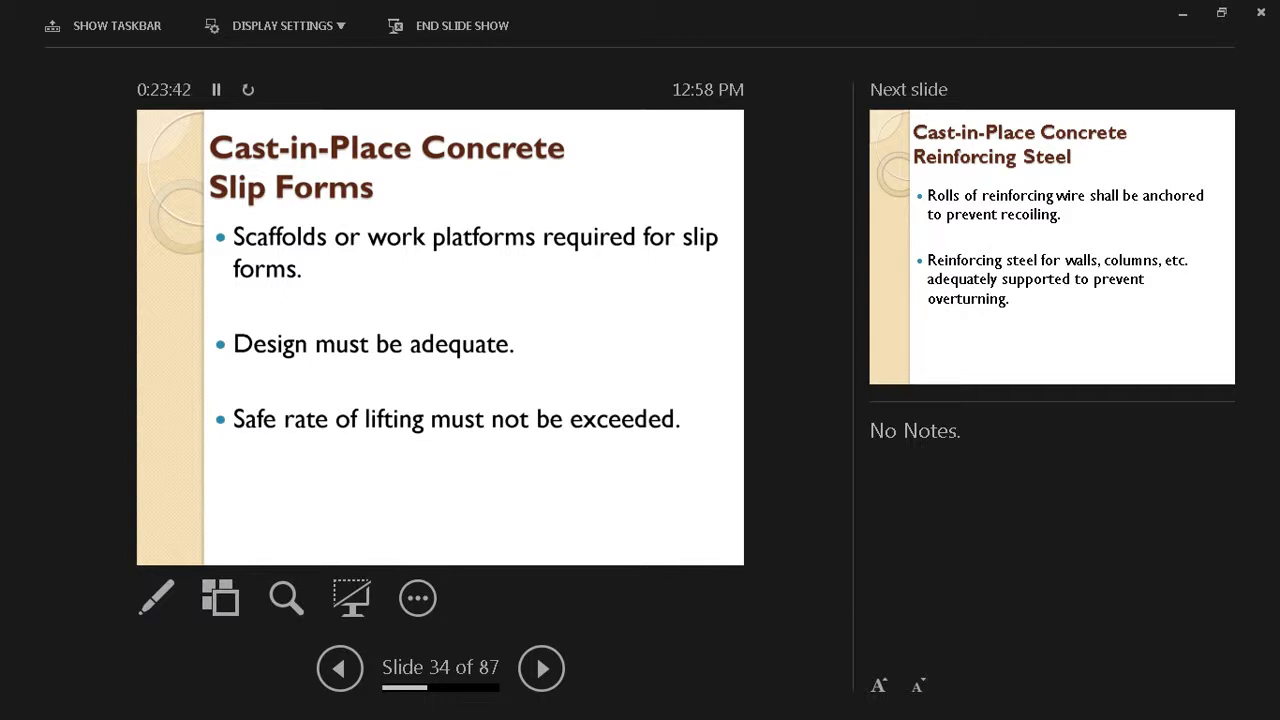
# Advance to slide 35 on anchoring wire rolls and supporting rebar
pyautogui.click(541, 668)
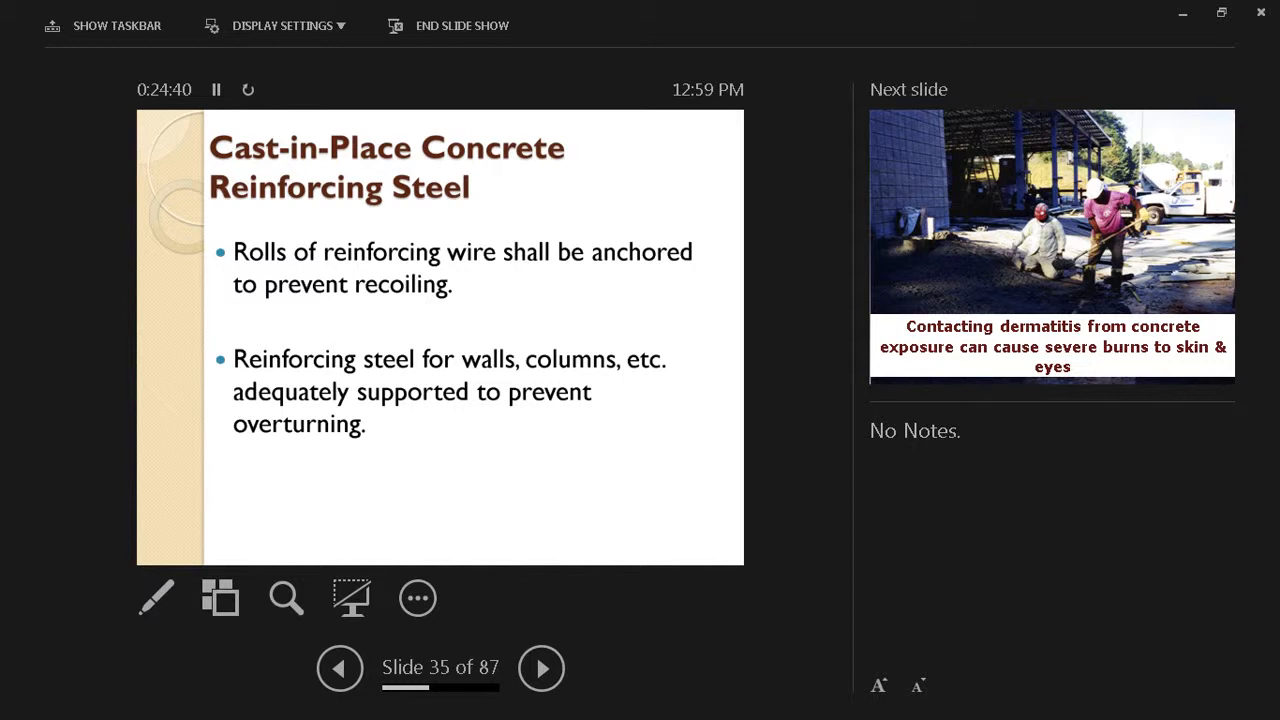
# Advance to slide 36, the concrete dermatitis and severe burns warning photo
pyautogui.click(541, 668)
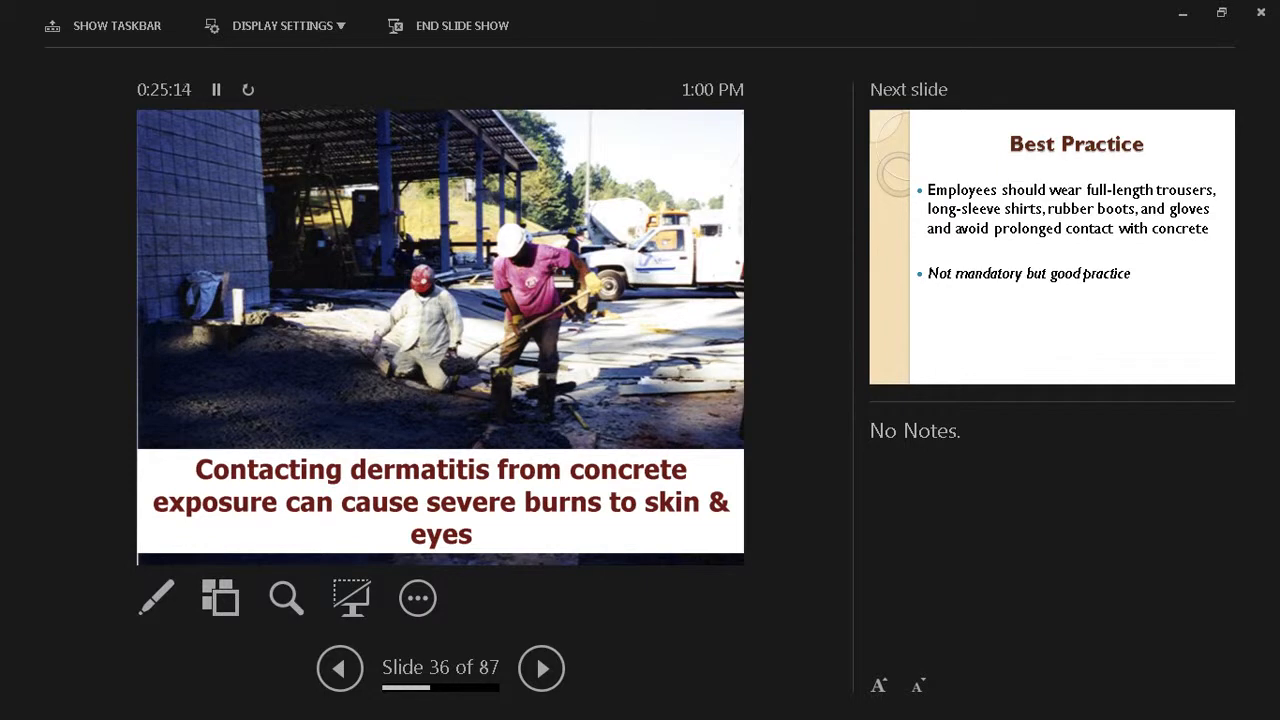
# Advance past Best Practice slide 37 to slide 38 on eye protection and eyewash facilities
pyautogui.click(541, 668)
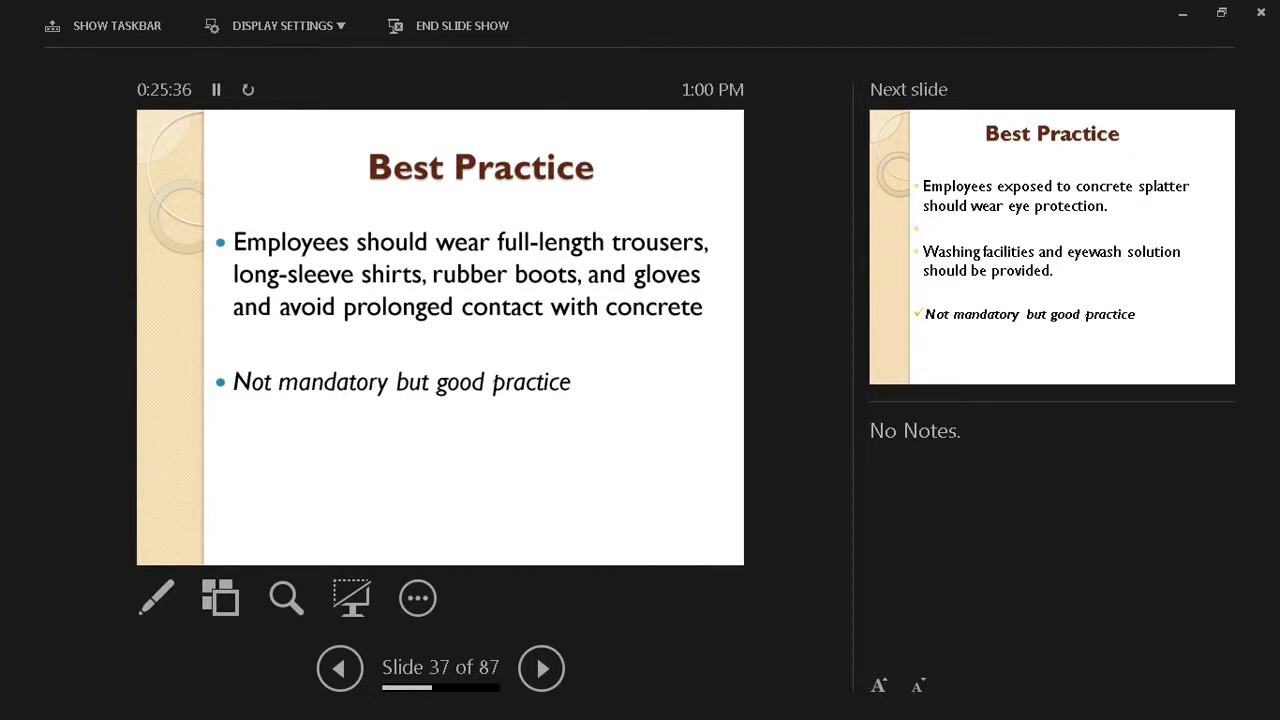
pyautogui.click(540, 668)
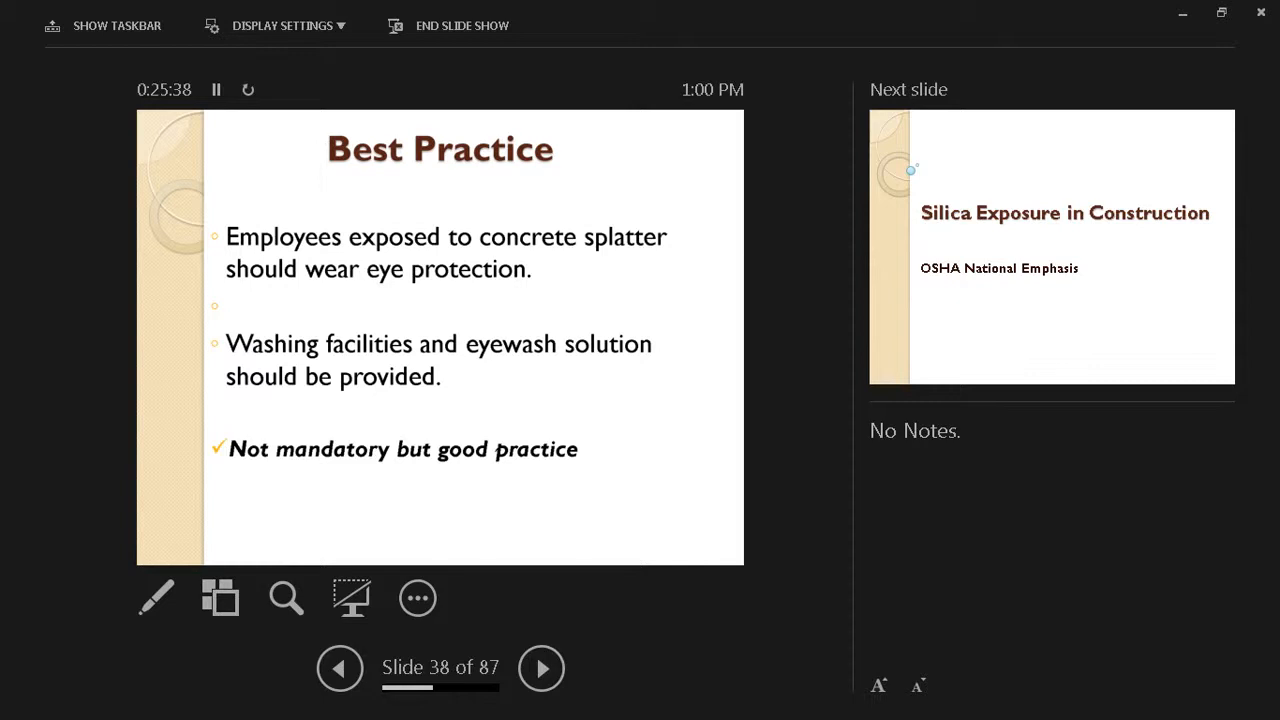